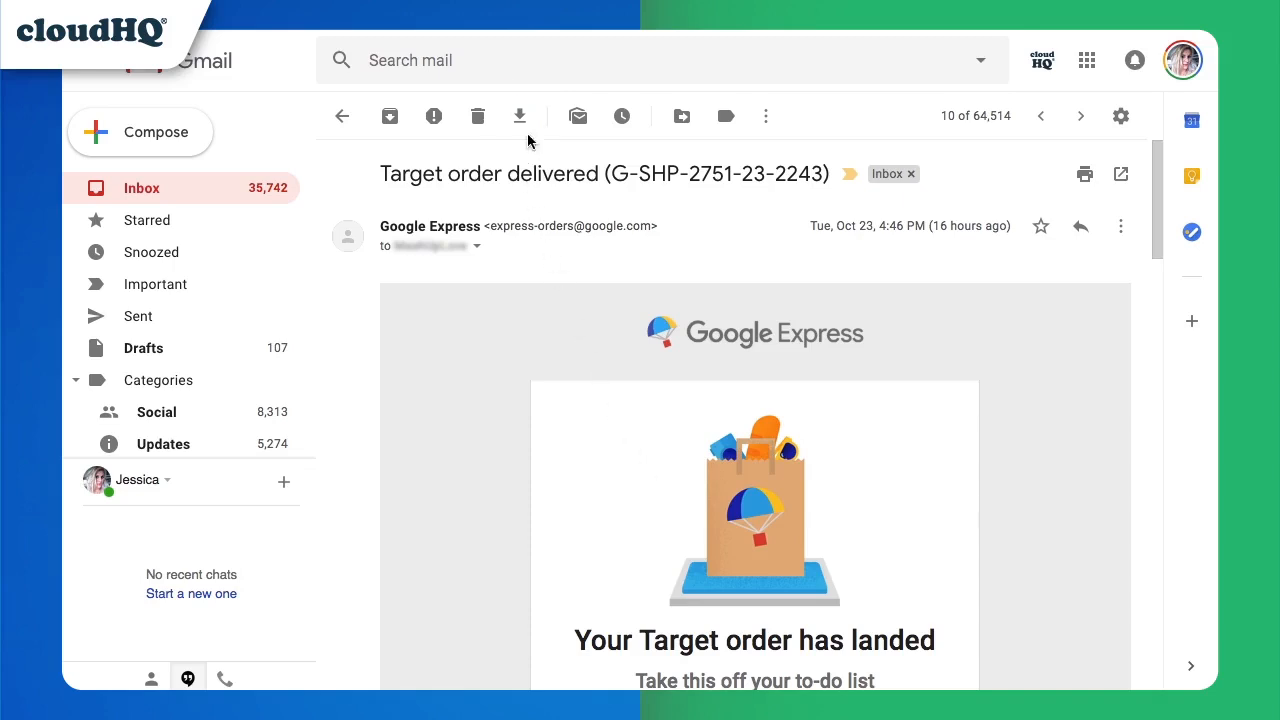
# - Check the Save to options on the Target delivery email, then return to the inbox list
pyautogui.click(520, 116)
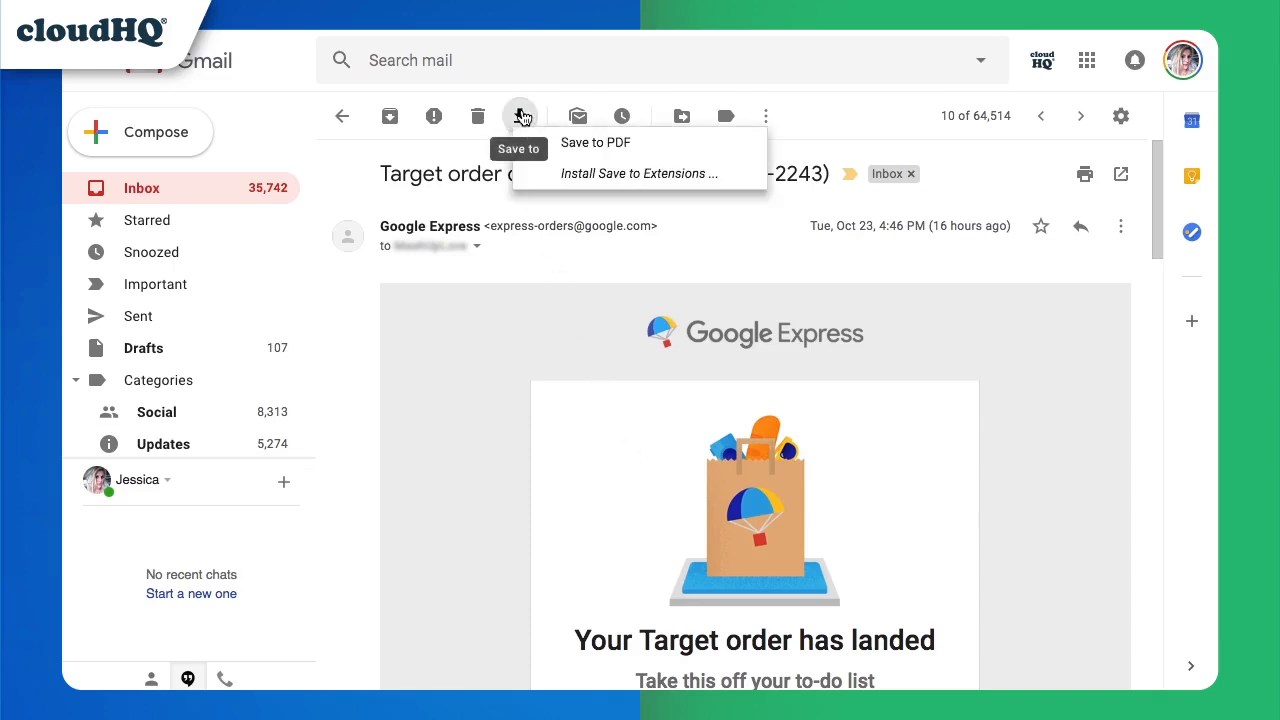
pyautogui.moveTo(580, 148)
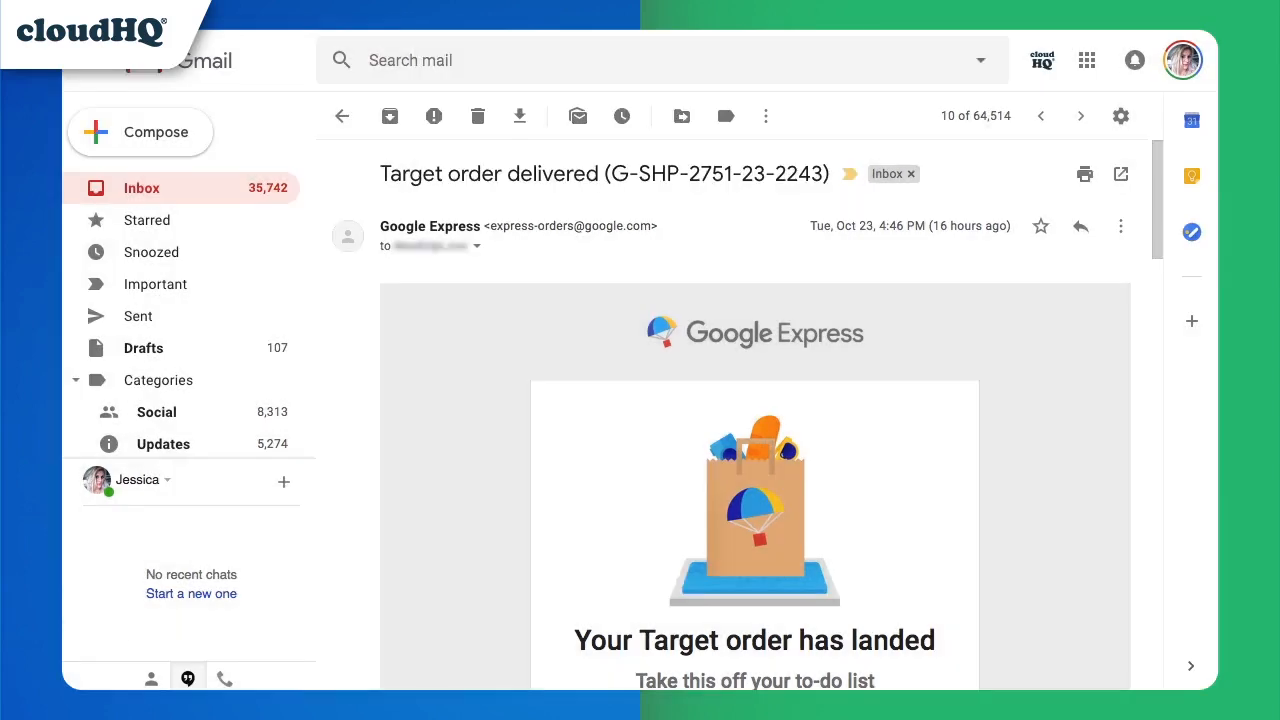
pyautogui.click(1084, 174)
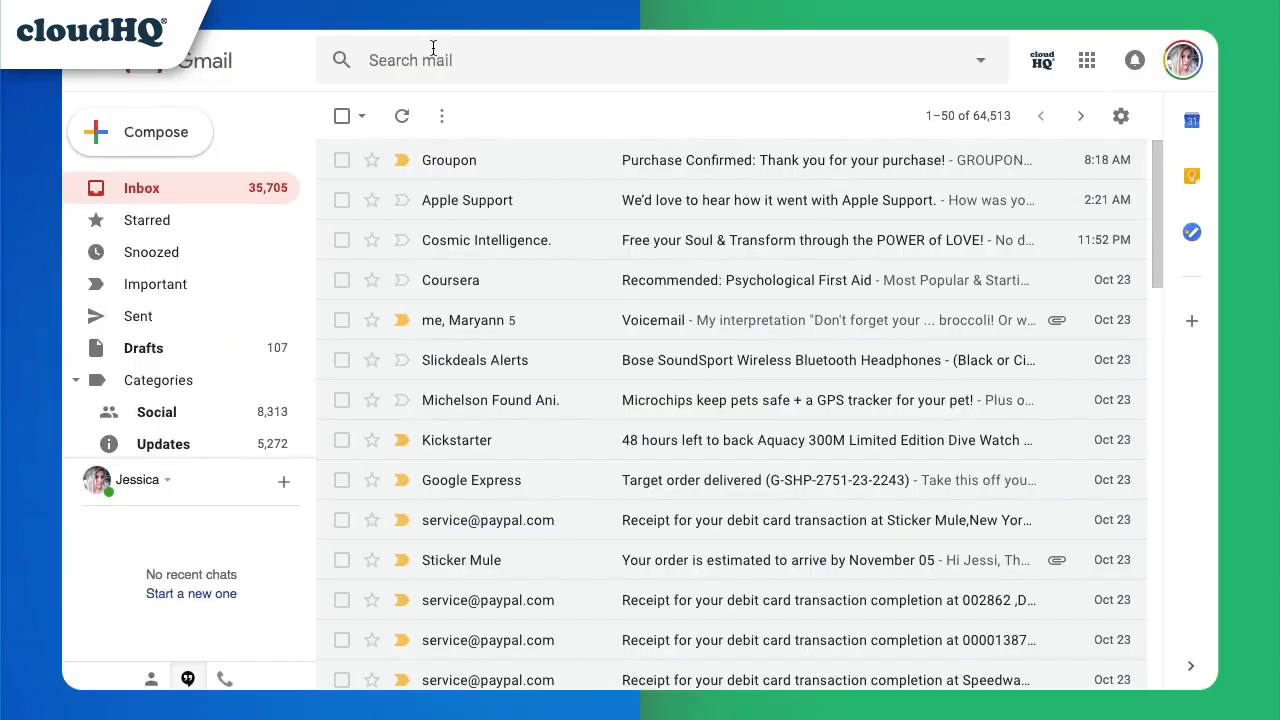
# - Search 'lyft receipts', select all 50 results and bring up cloudHQ's save options
pyautogui.write('lyft receipts')
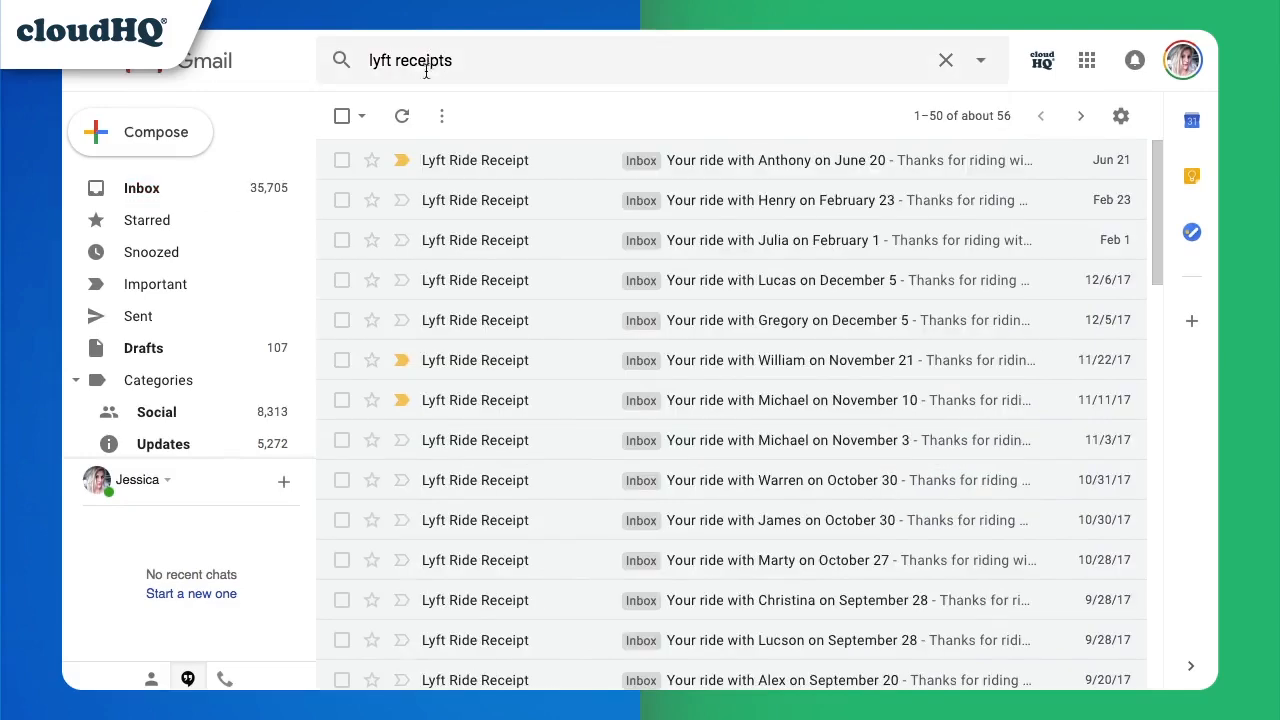
pyautogui.click(364, 116)
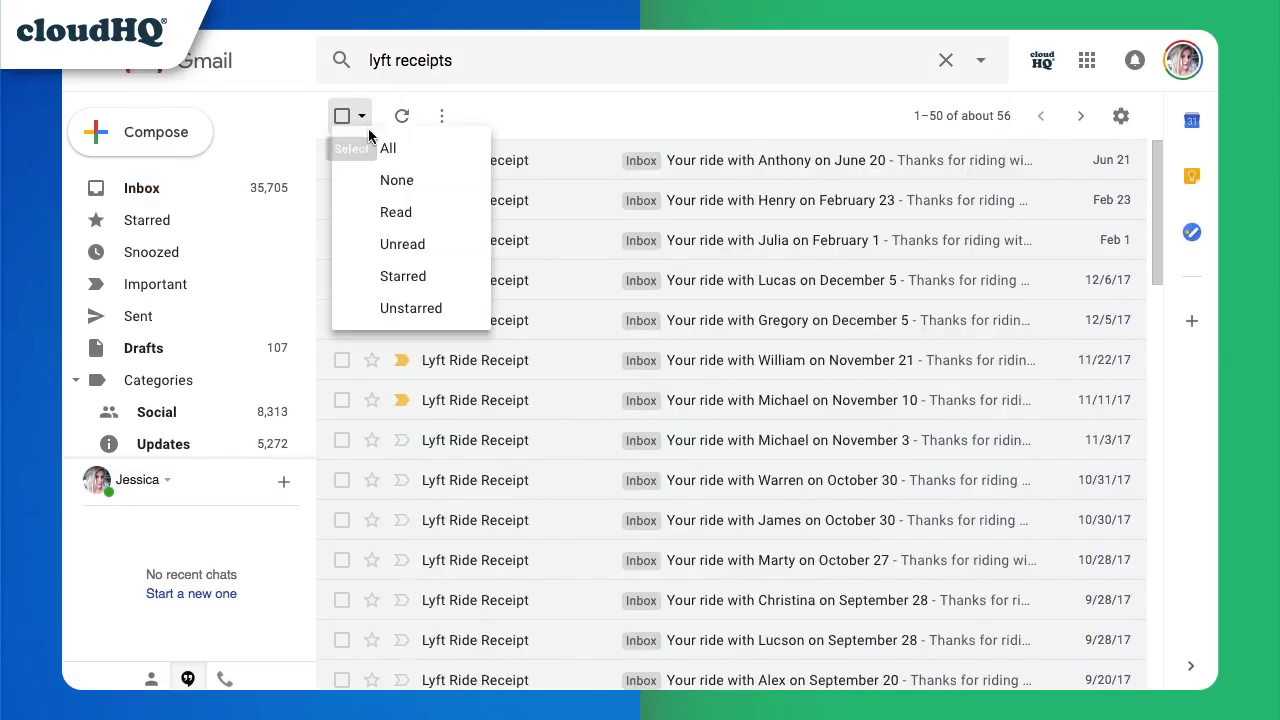
pyautogui.click(388, 148)
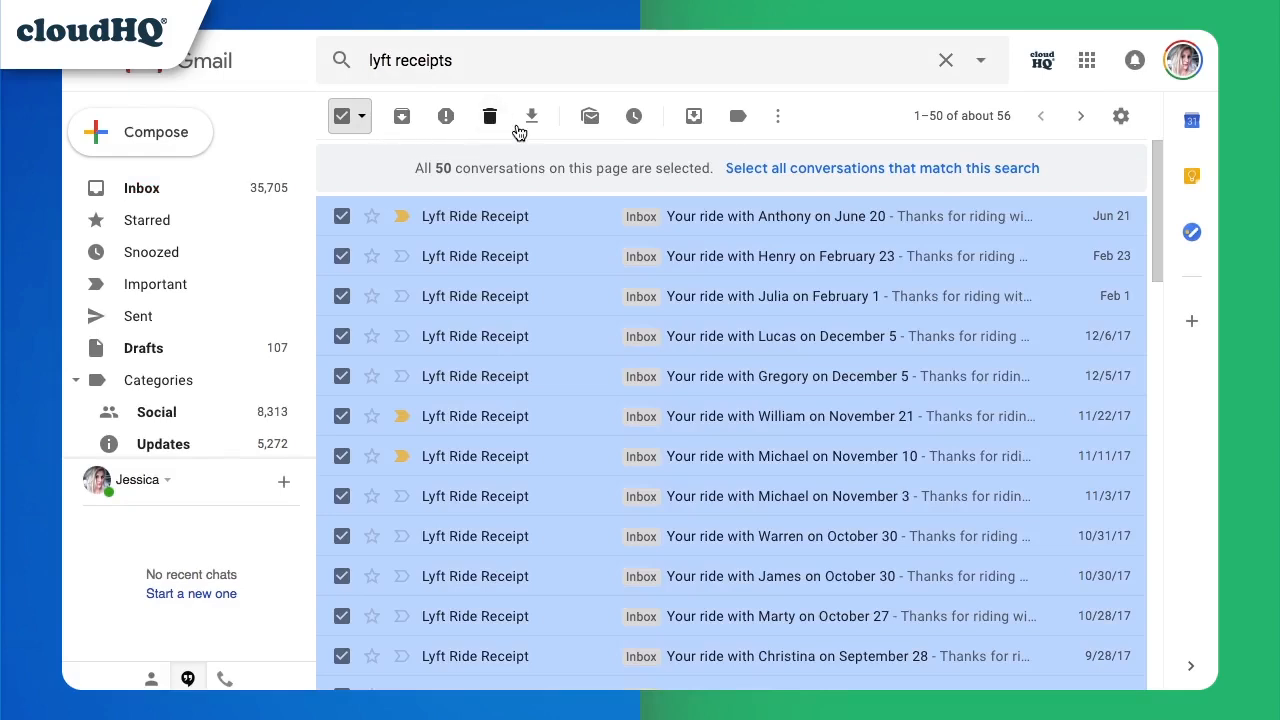
pyautogui.click(532, 116)
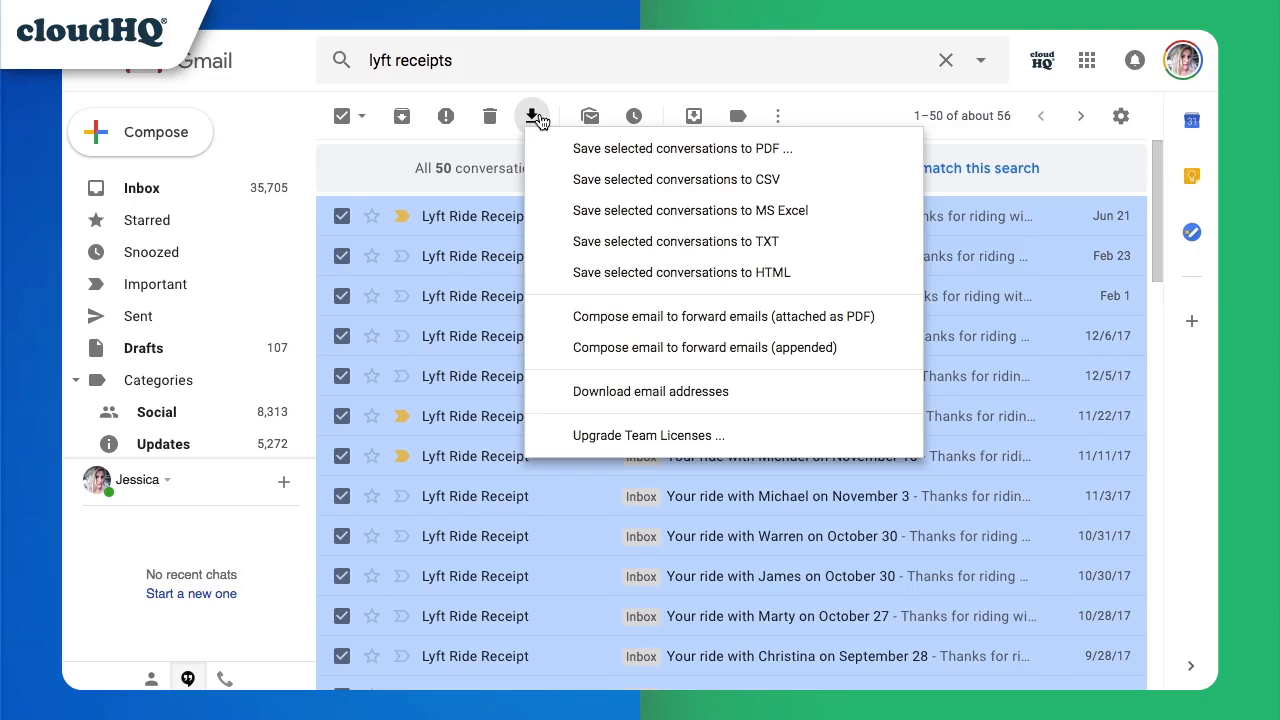
# - Choose saving the conversations to PDF as separate files and go to the default PDF settings
pyautogui.click(682, 148)
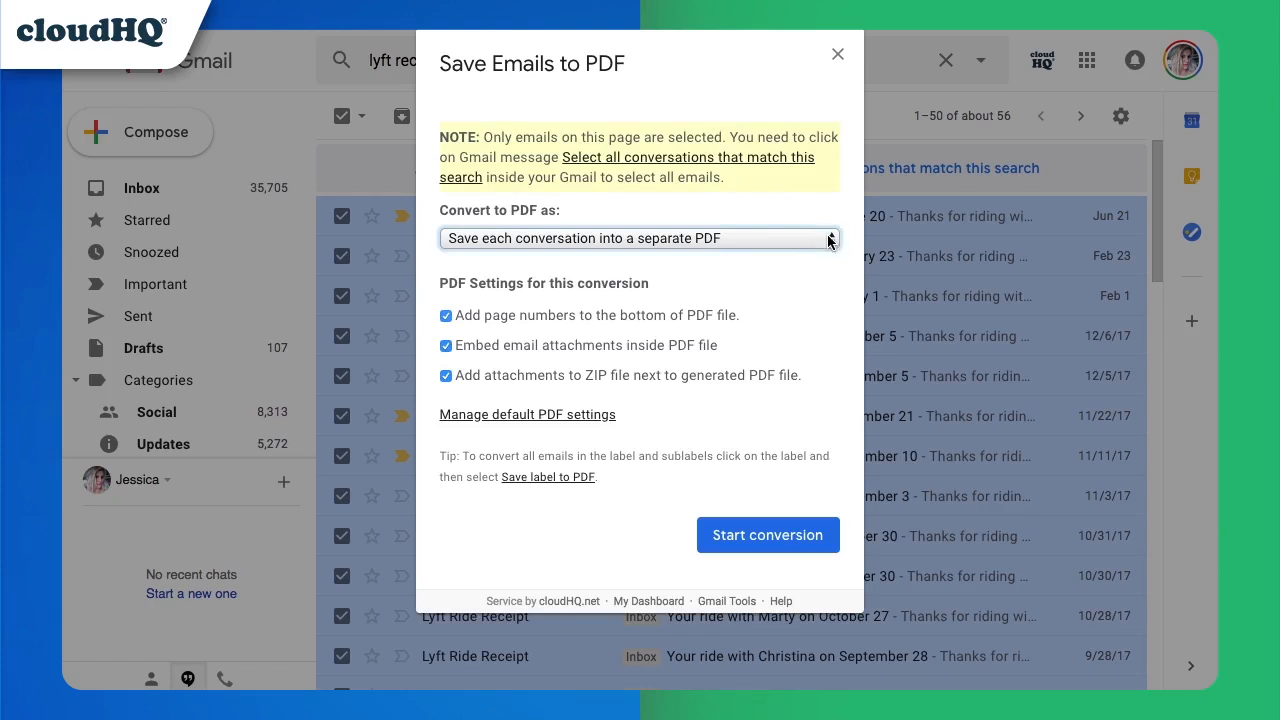
pyautogui.click(638, 238)
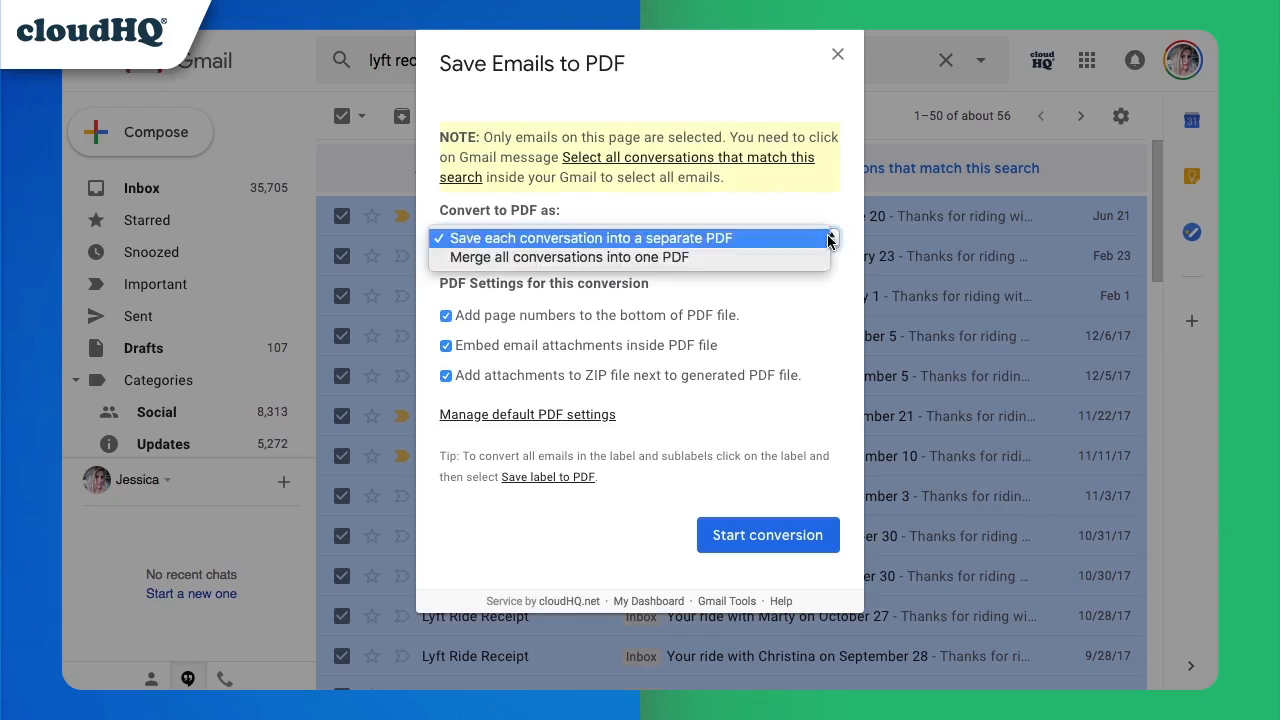
pyautogui.moveTo(808, 256)
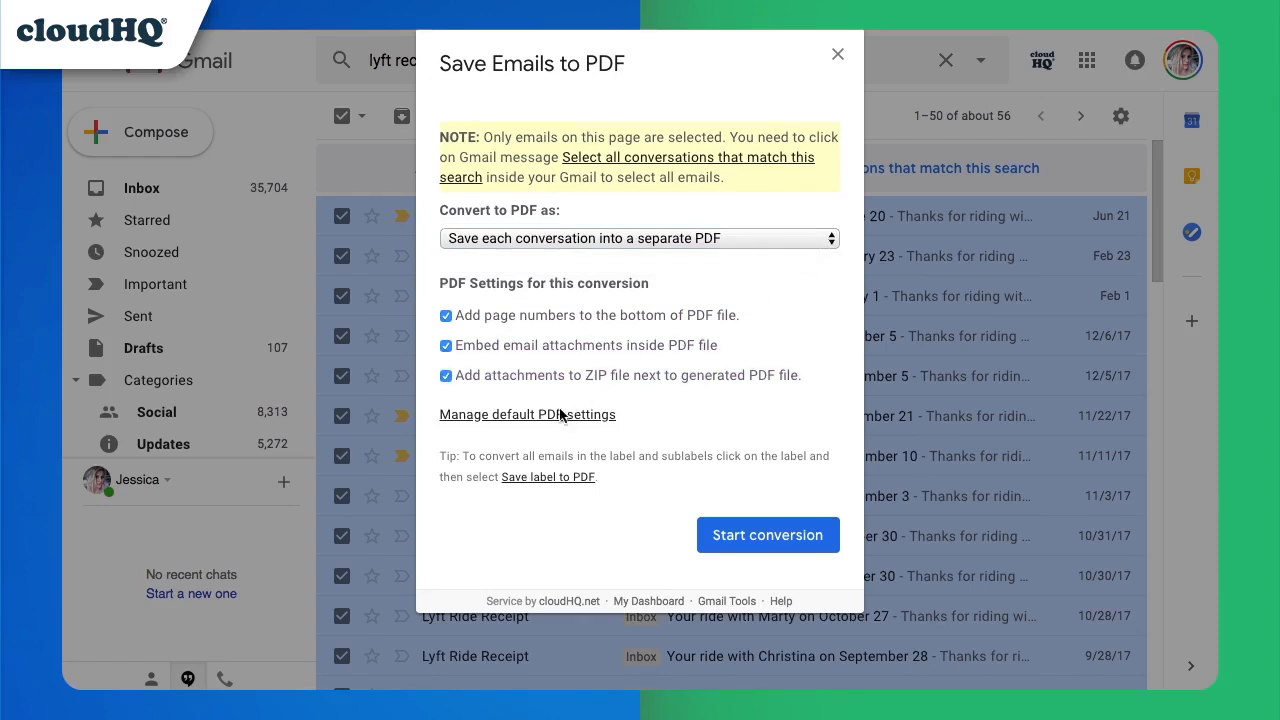
pyautogui.click(528, 414)
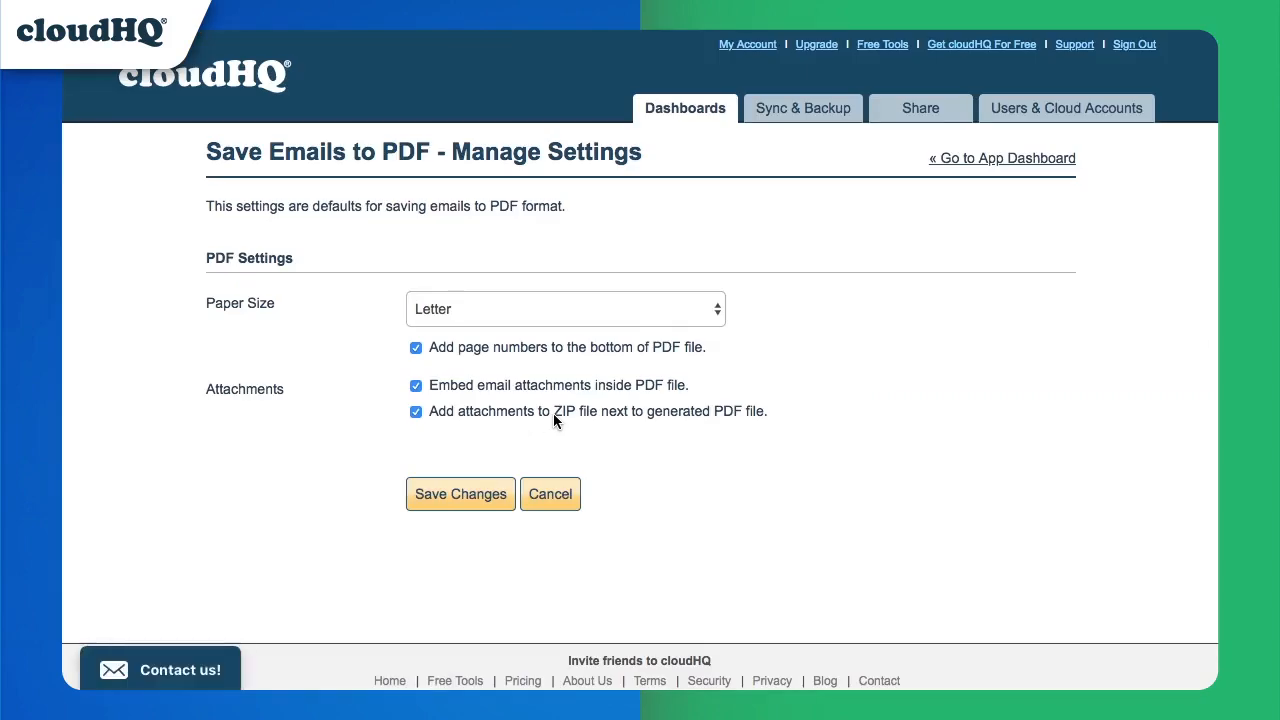
pyautogui.click(564, 308)
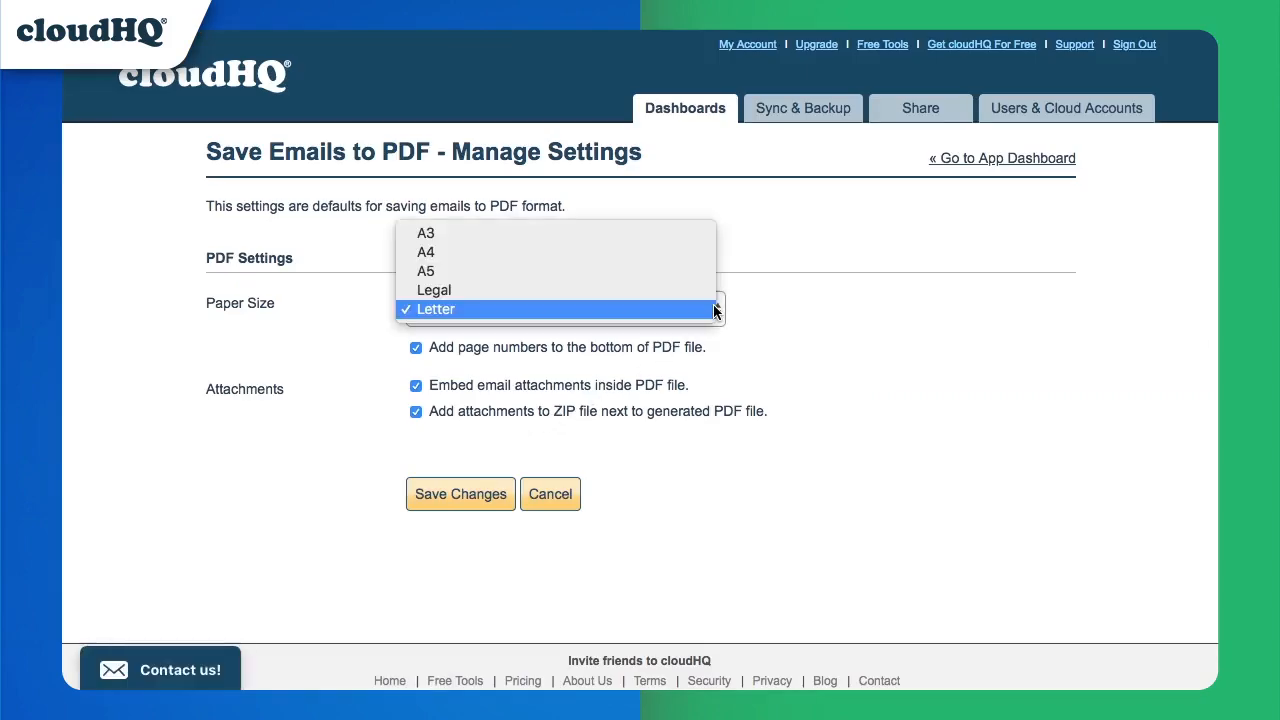
pyautogui.click(436, 308)
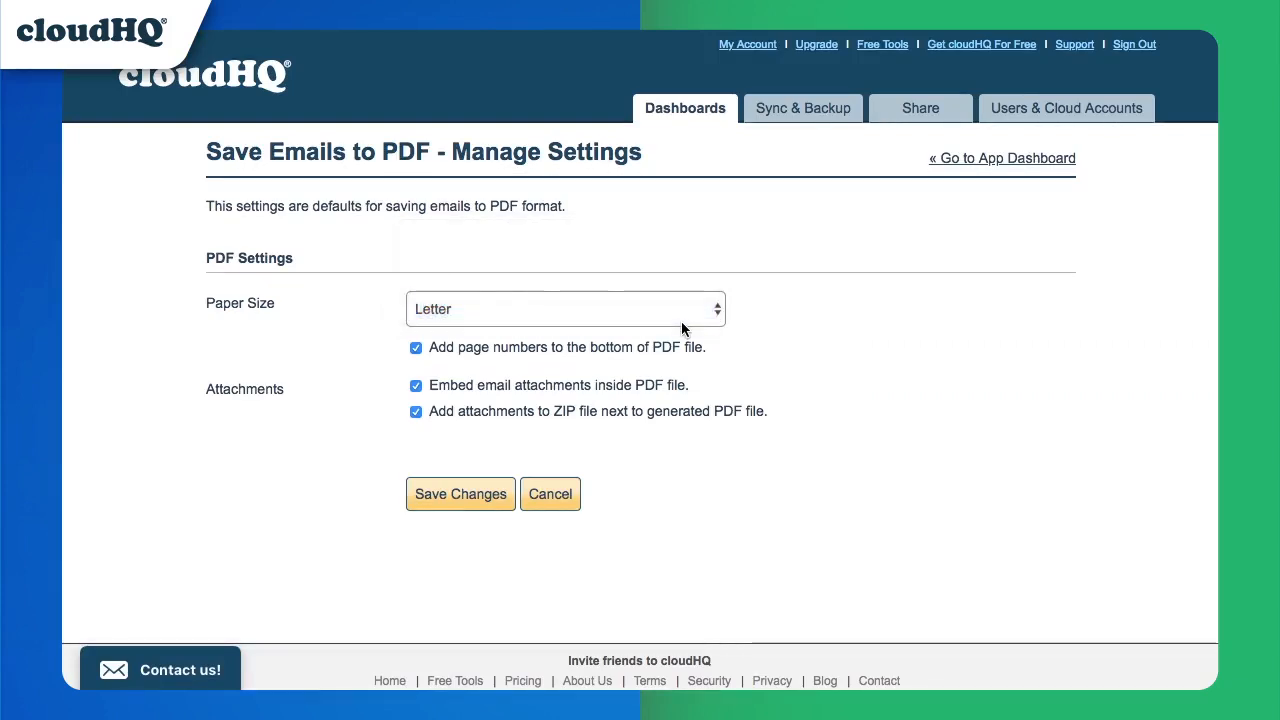
pyautogui.moveTo(504, 468)
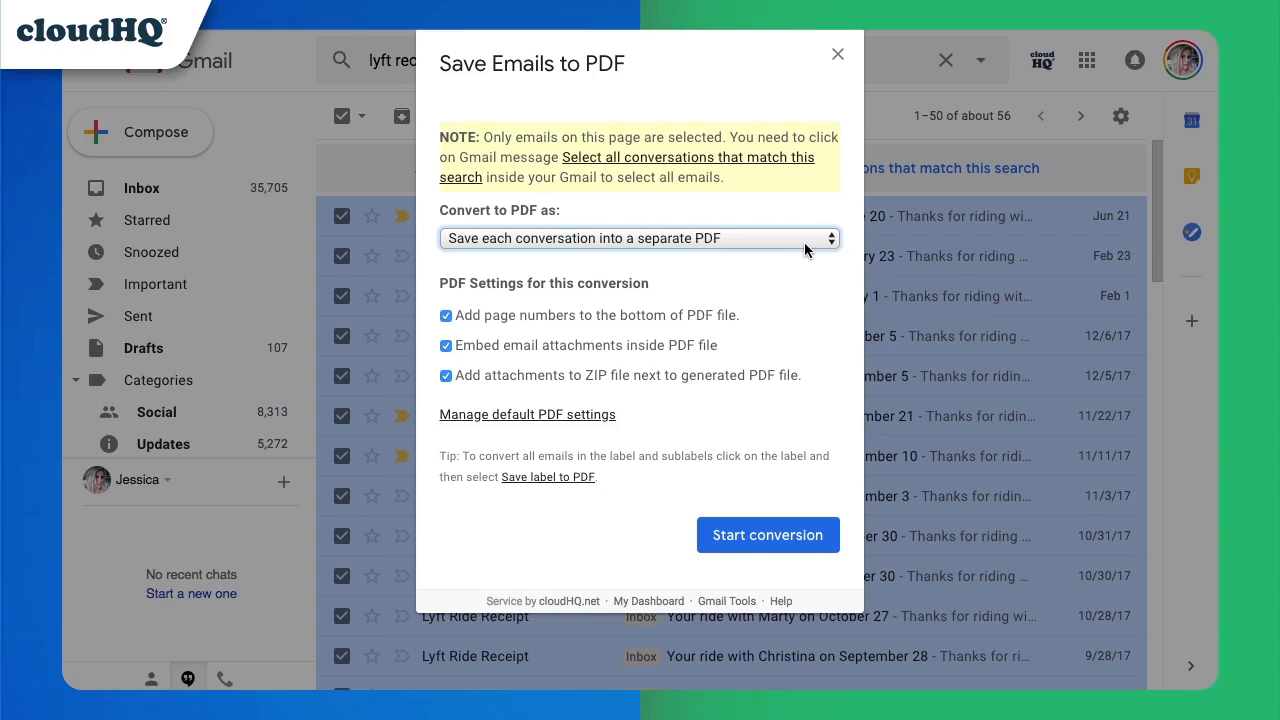
pyautogui.moveTo(772, 536)
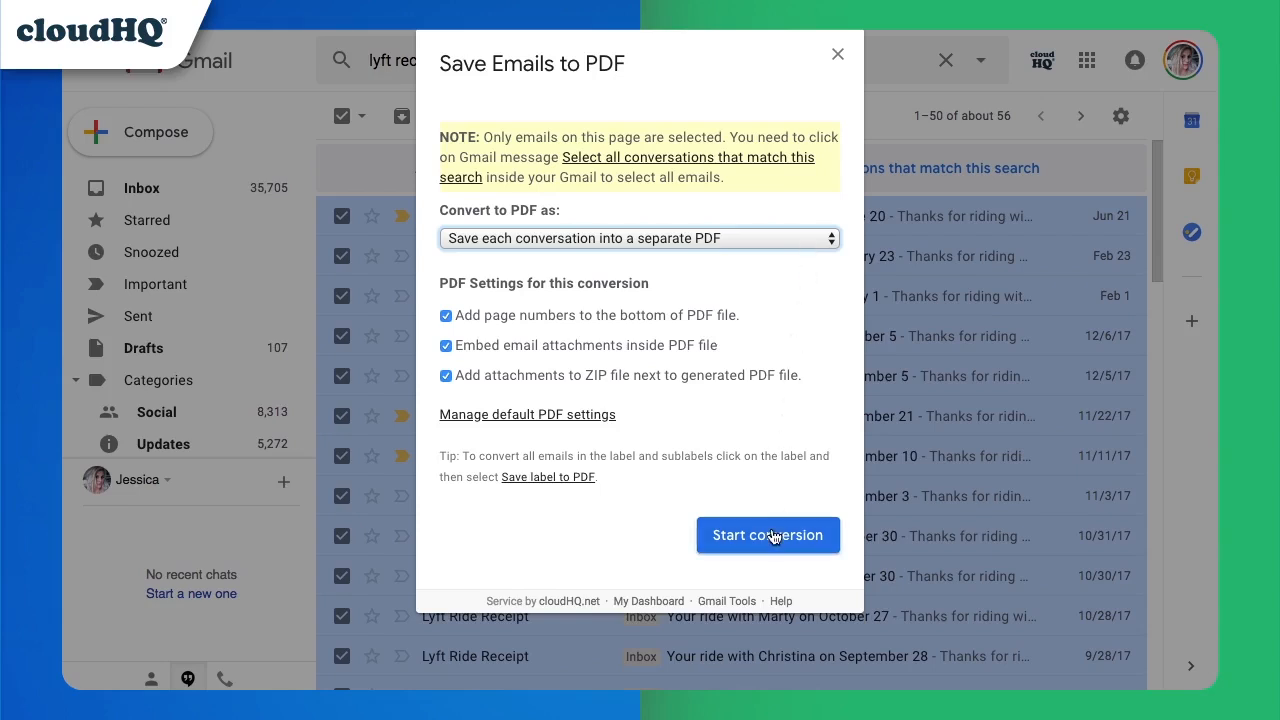
# - Start the PDF conversion of the 50 lyft receipts and dismiss the success notice
pyautogui.click(768, 536)
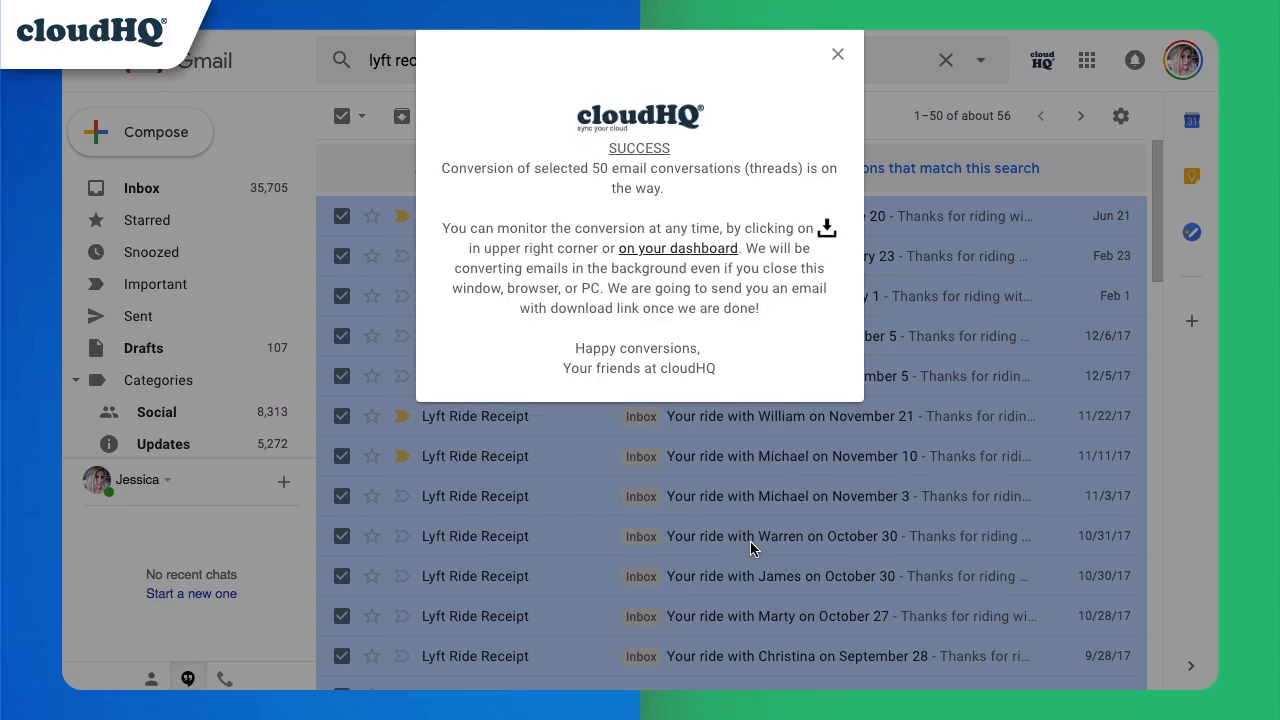
pyautogui.moveTo(792, 412)
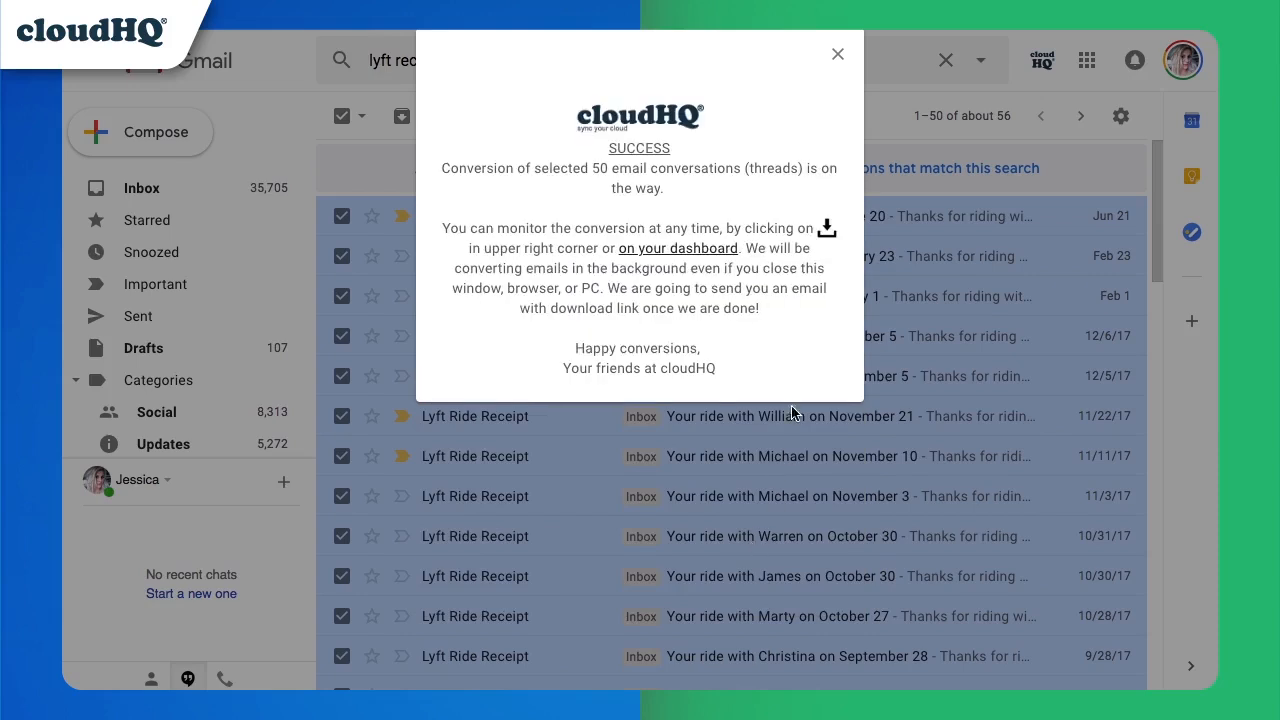
pyautogui.click(836, 52)
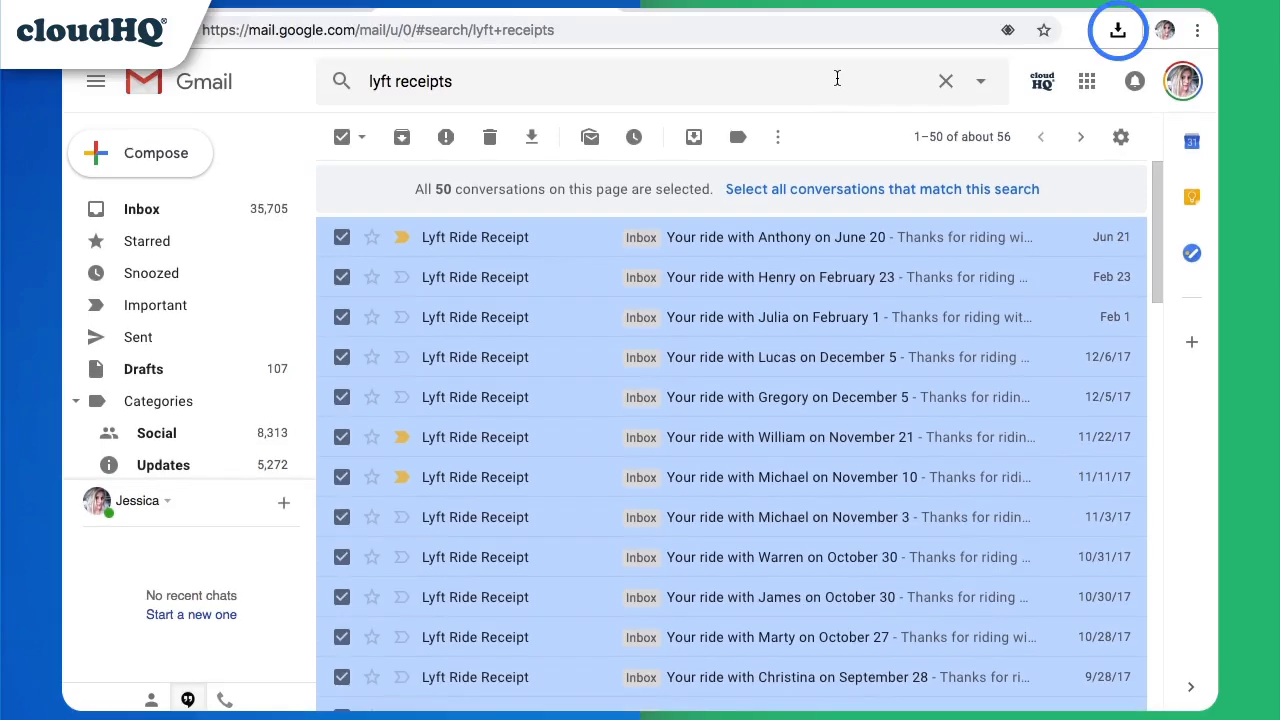
pyautogui.moveTo(860, 80)
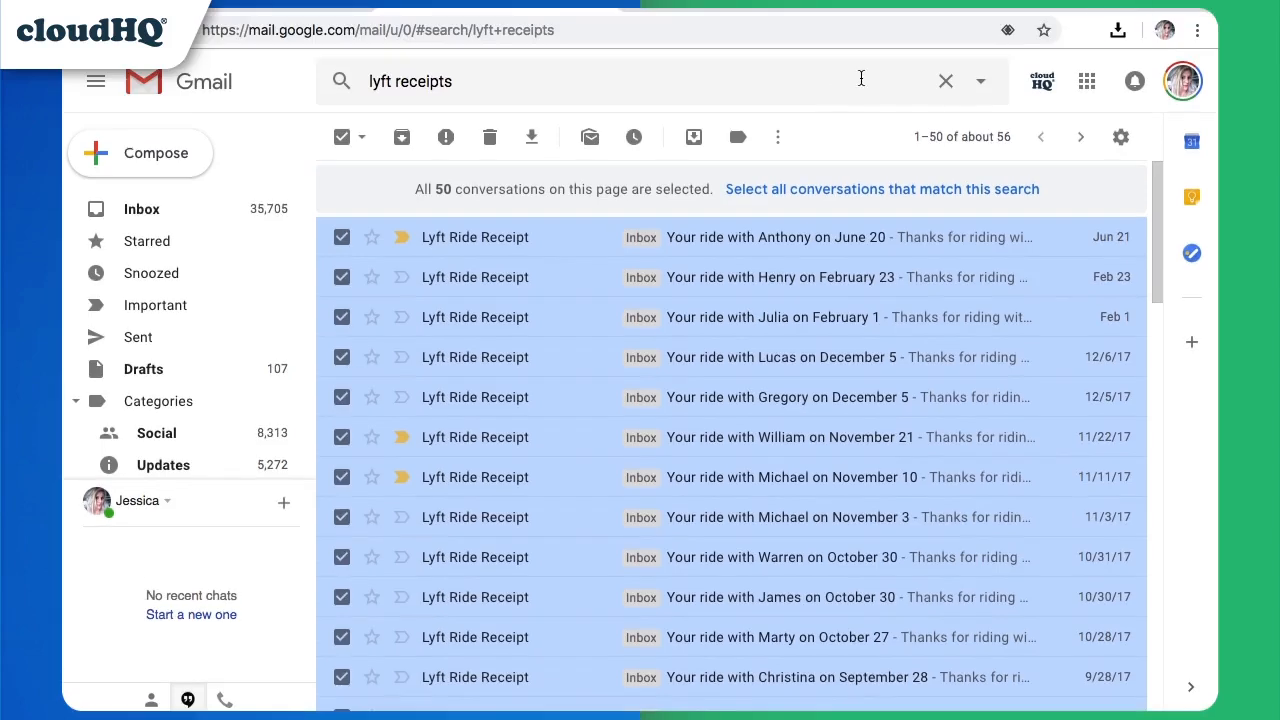
pyautogui.click(1114, 30)
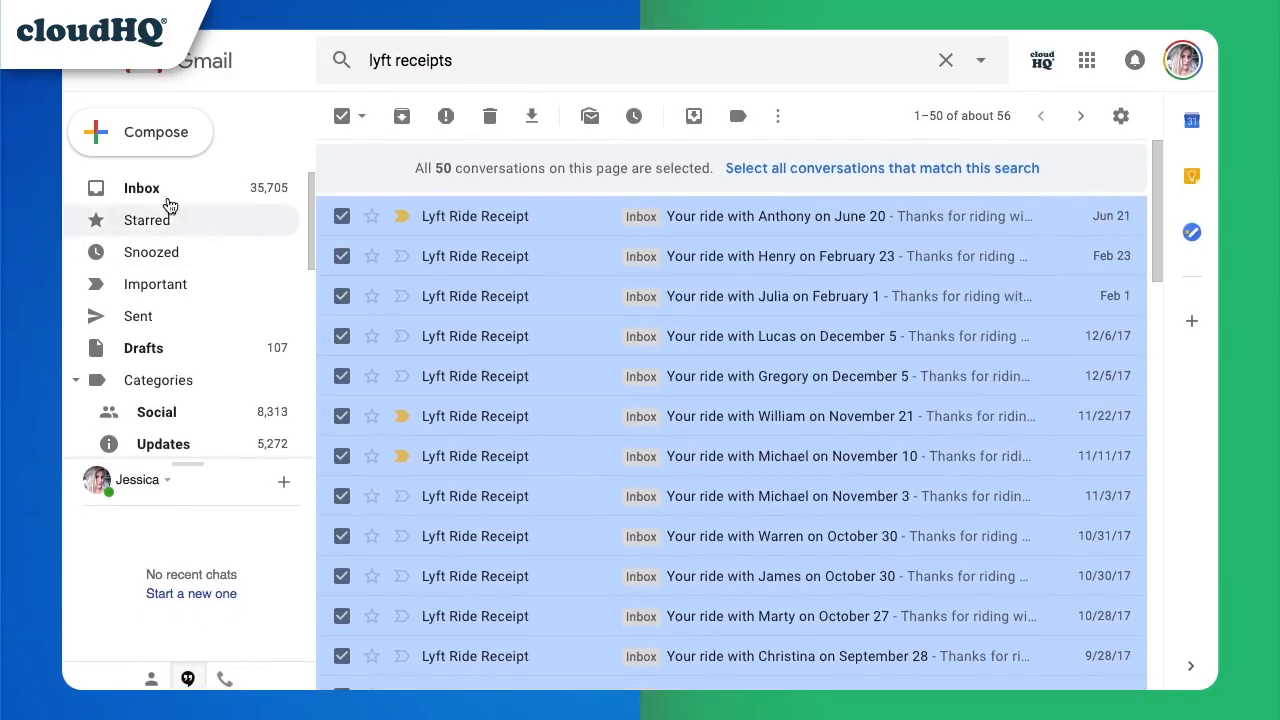
# - Open cloudHQ's 'Emails are ready to download' message and download the zipped PDFs
pyautogui.click(944, 60)
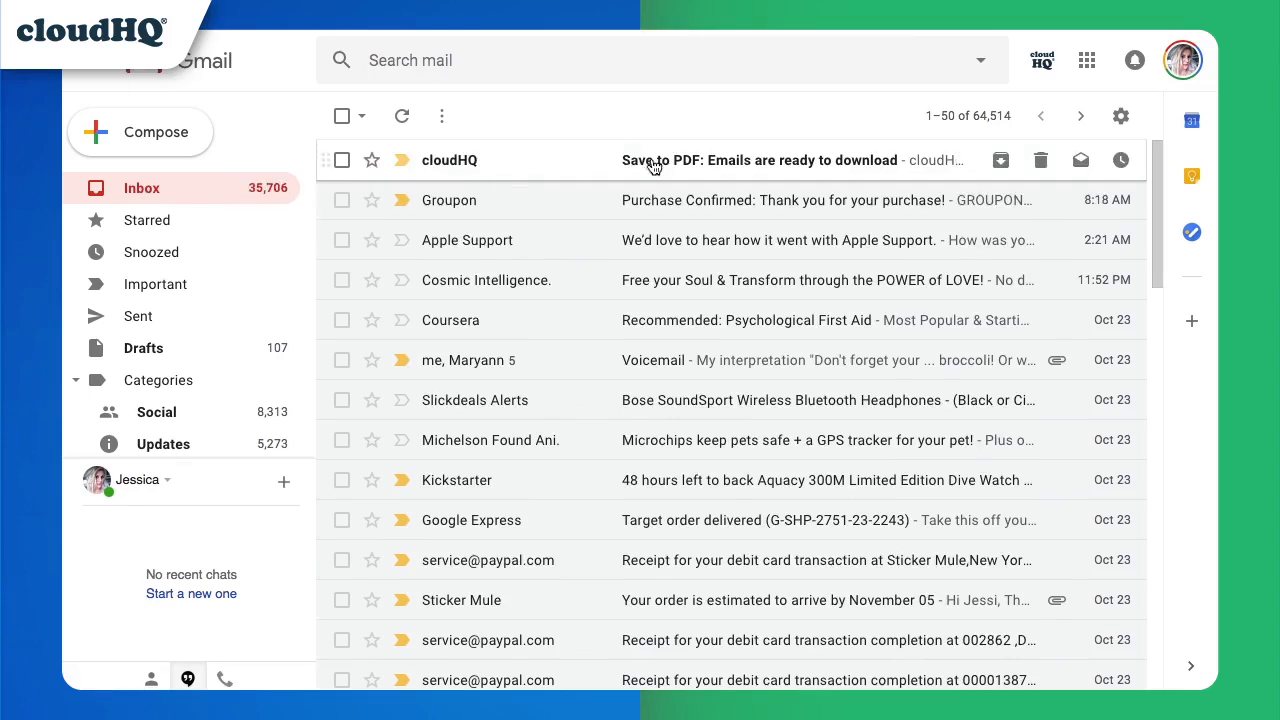
pyautogui.click(762, 160)
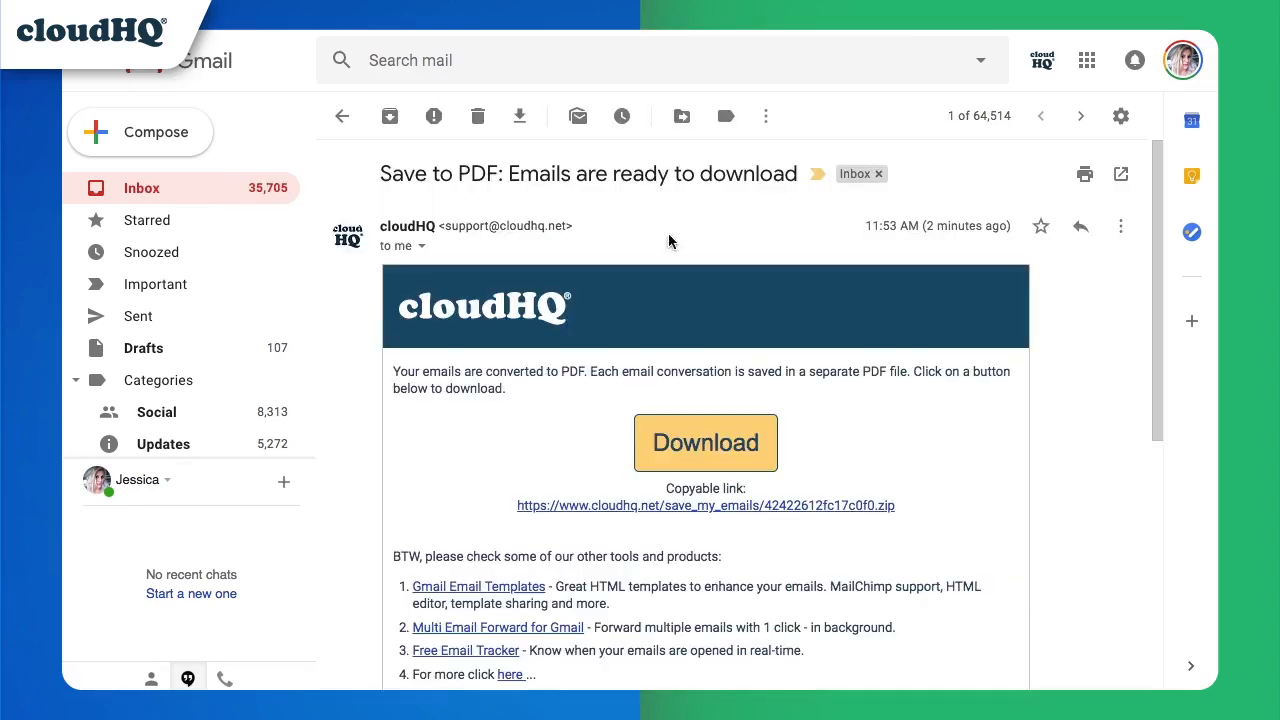
pyautogui.click(704, 444)
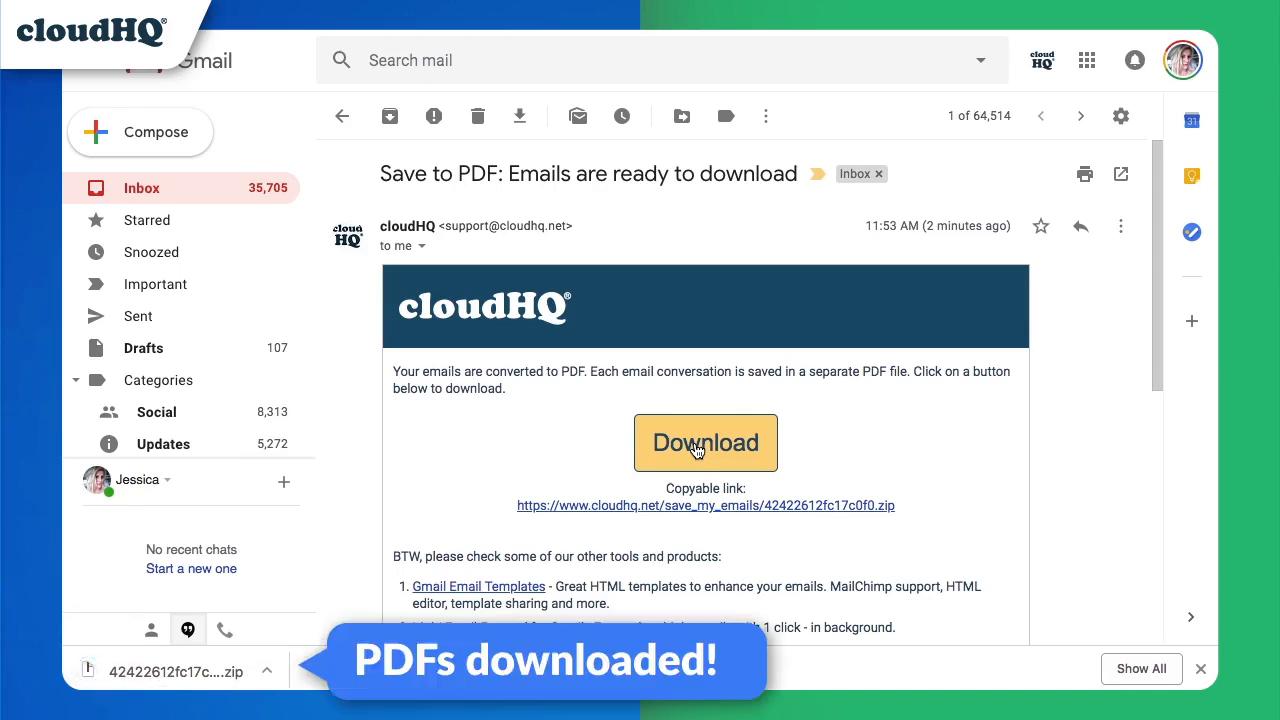
pyautogui.click(368, 116)
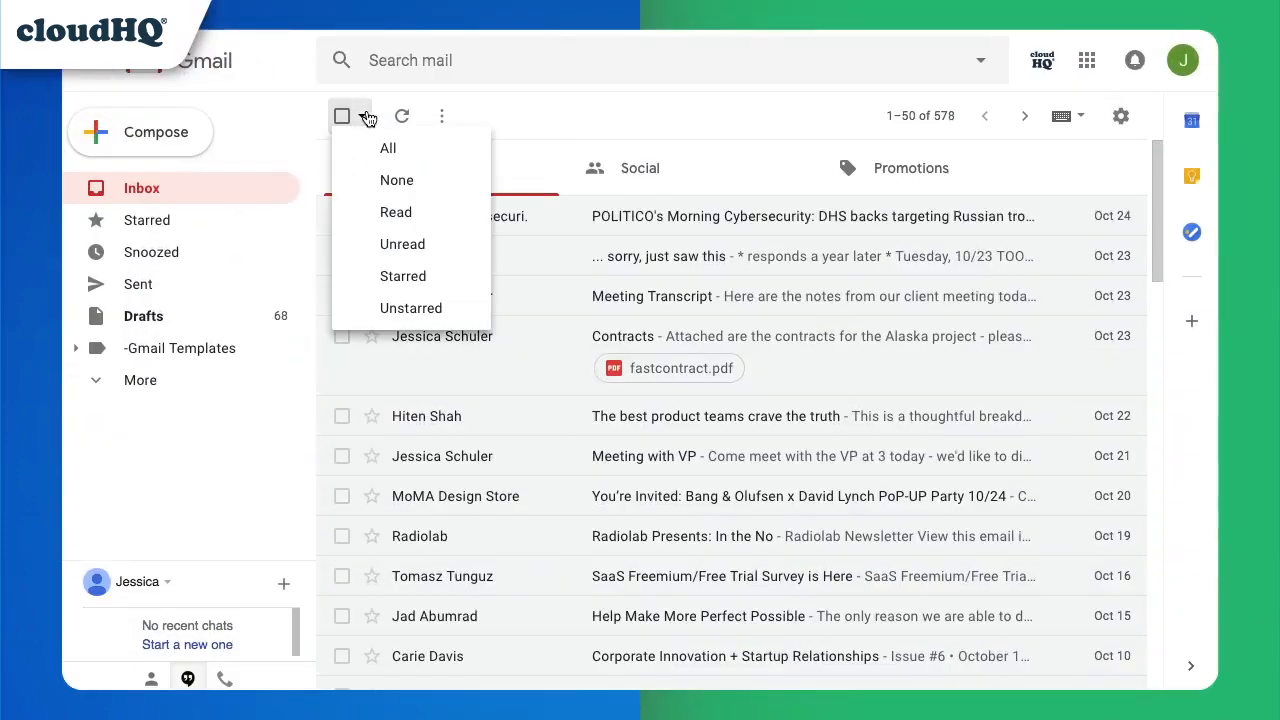
# - Select all 578 Primary conversations and bring up the PDF, CSV and other export choices
pyautogui.click(388, 148)
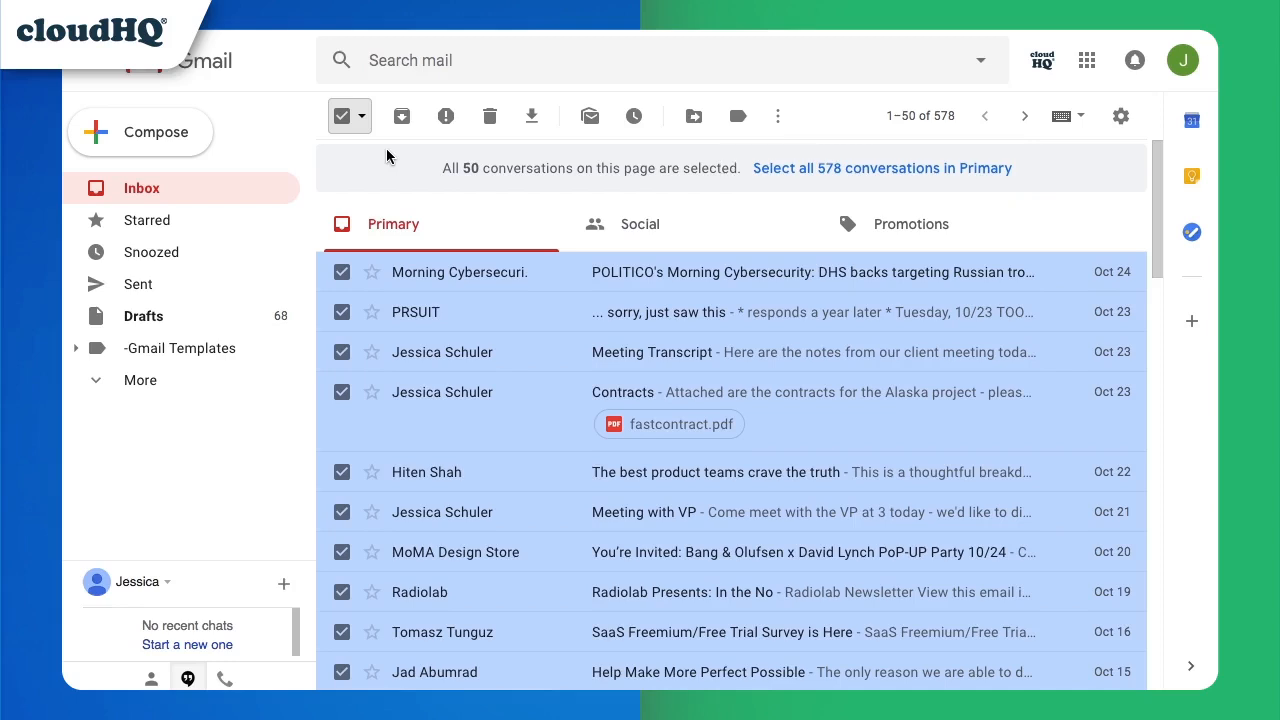
pyautogui.moveTo(856, 180)
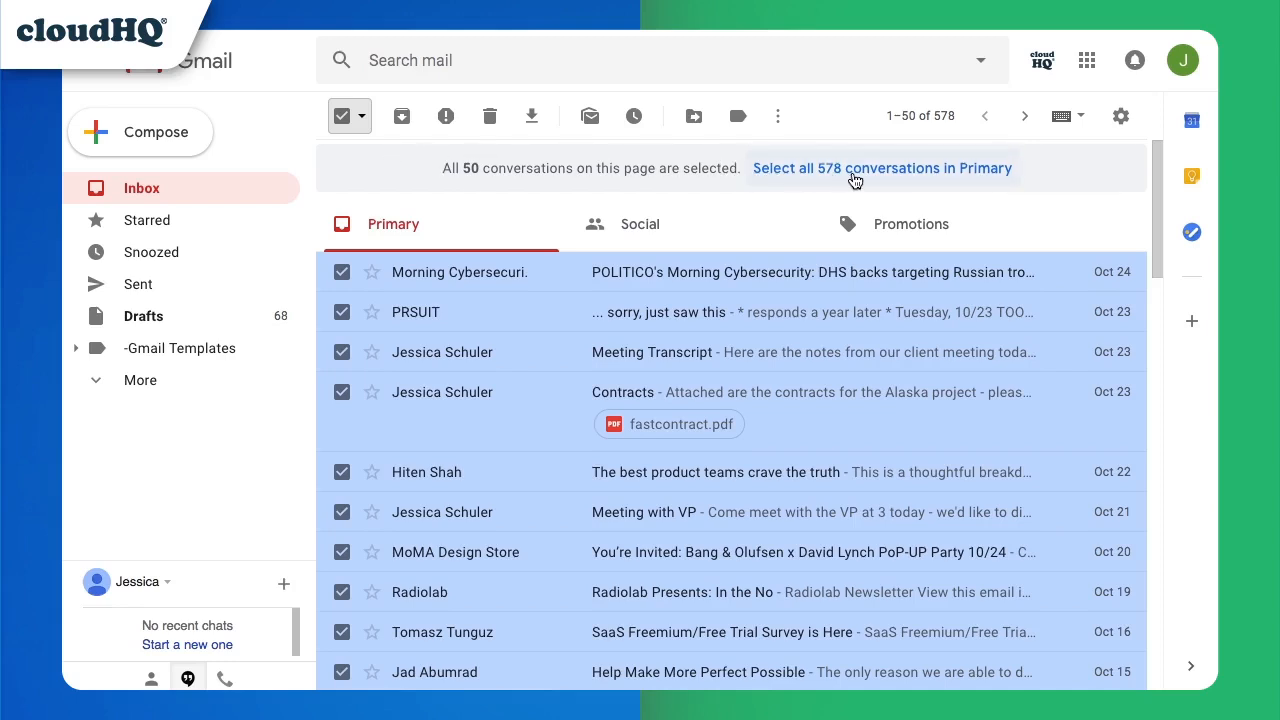
pyautogui.click(882, 168)
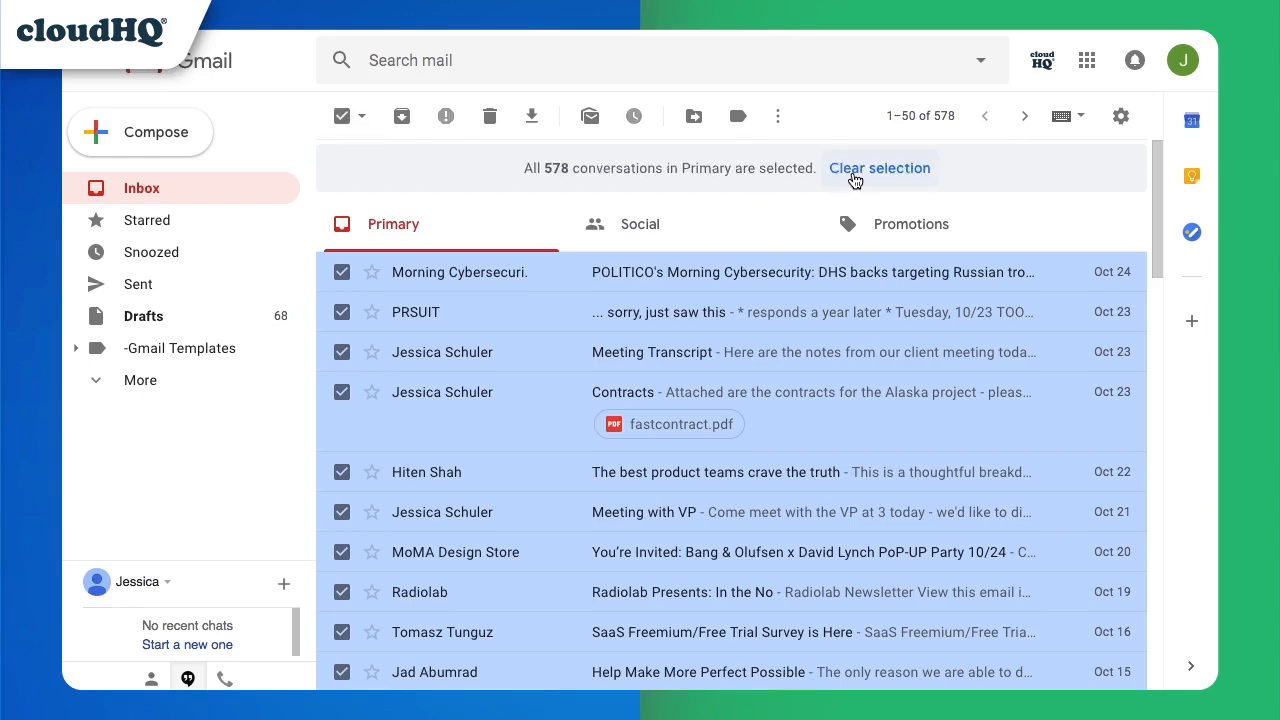
pyautogui.moveTo(532, 116)
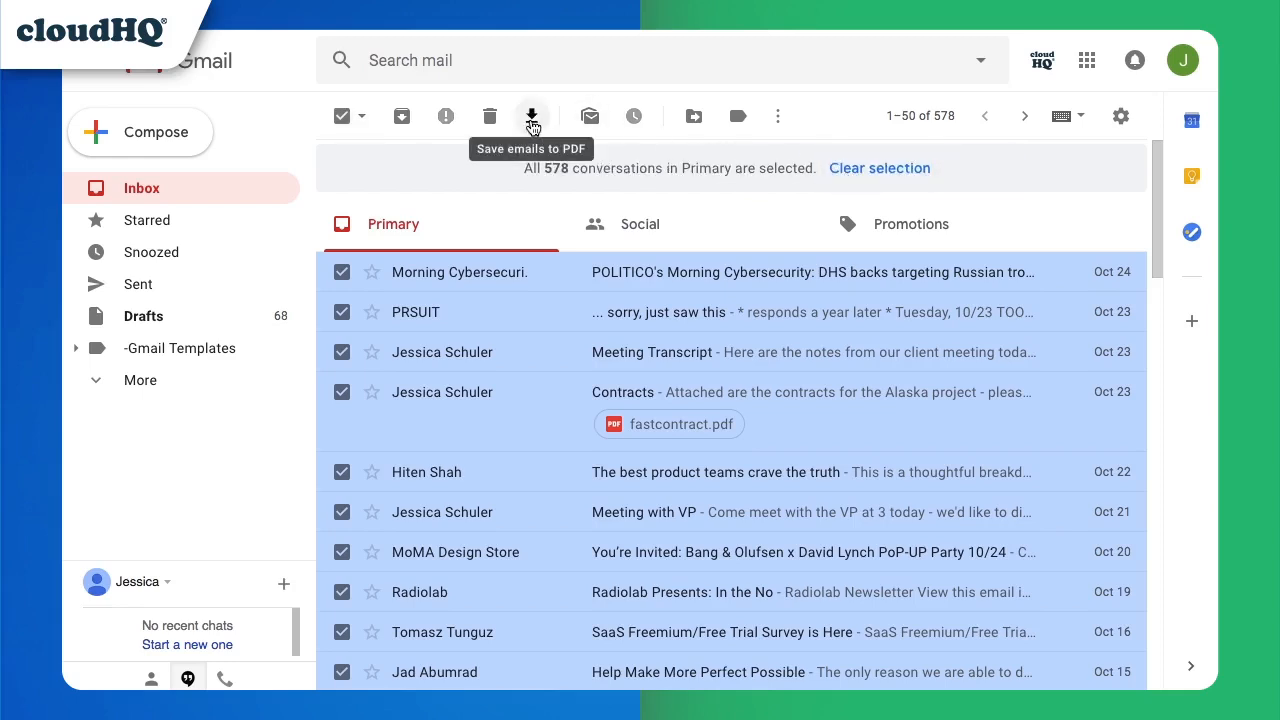
pyautogui.click(530, 116)
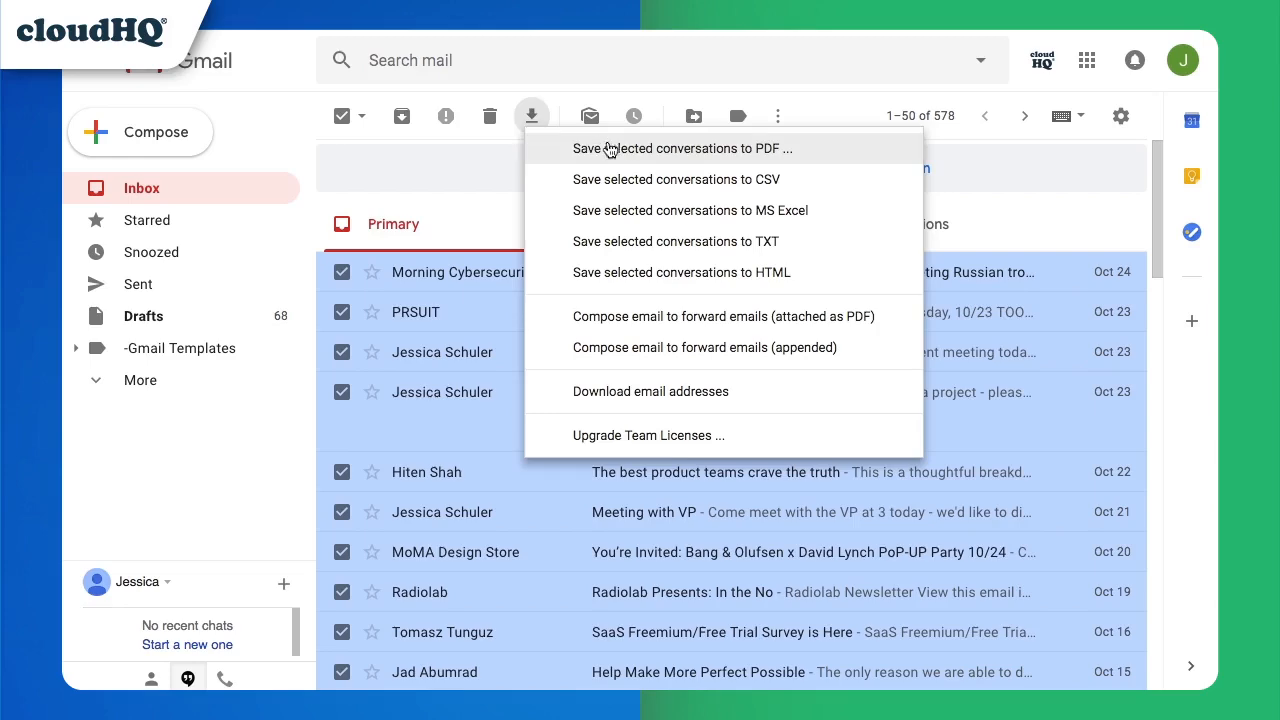
pyautogui.moveTo(620, 156)
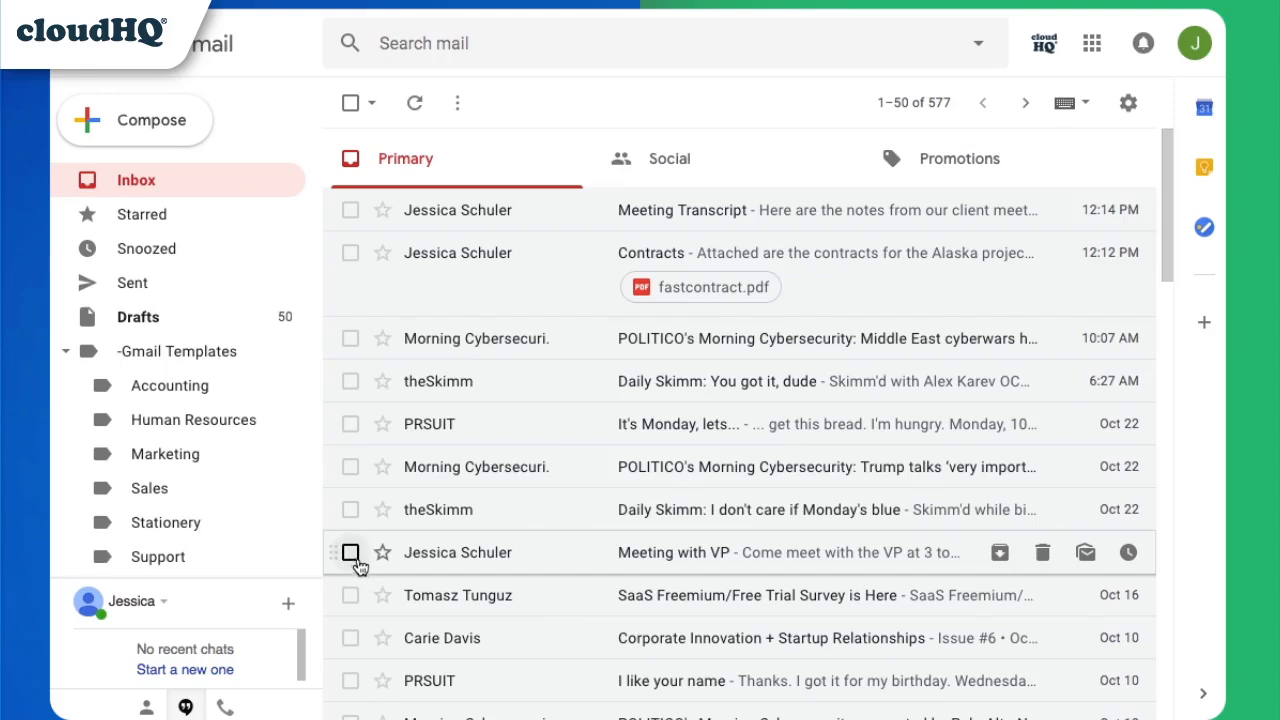
# - Add the Meeting with VP email to the selection and attach the three emails as one PDF to a new message
pyautogui.click(350, 552)
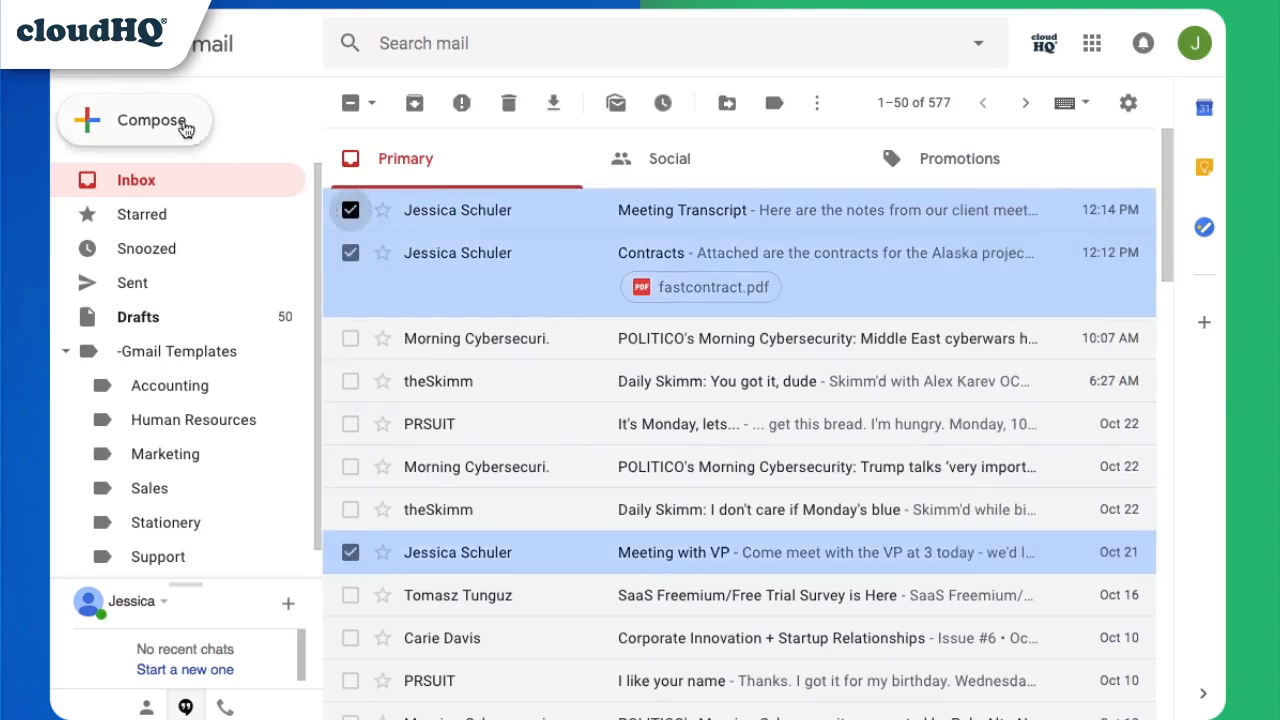
pyautogui.click(152, 120)
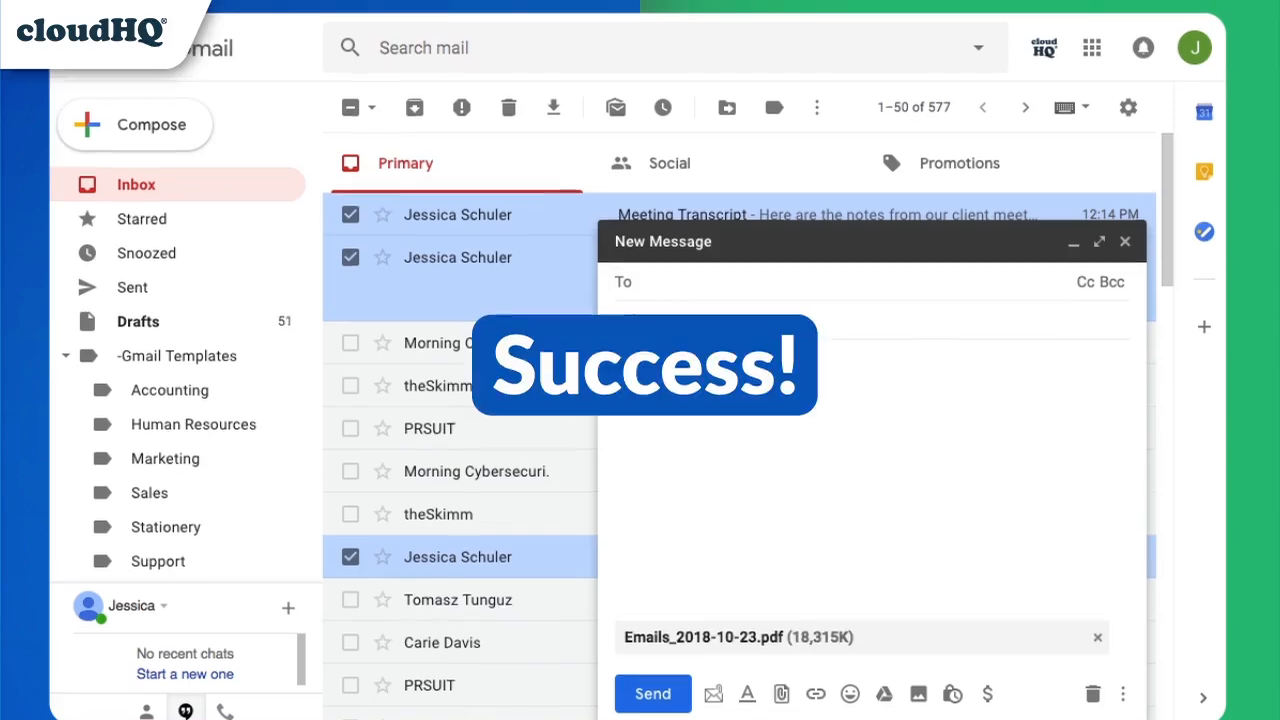
pyautogui.click(652, 692)
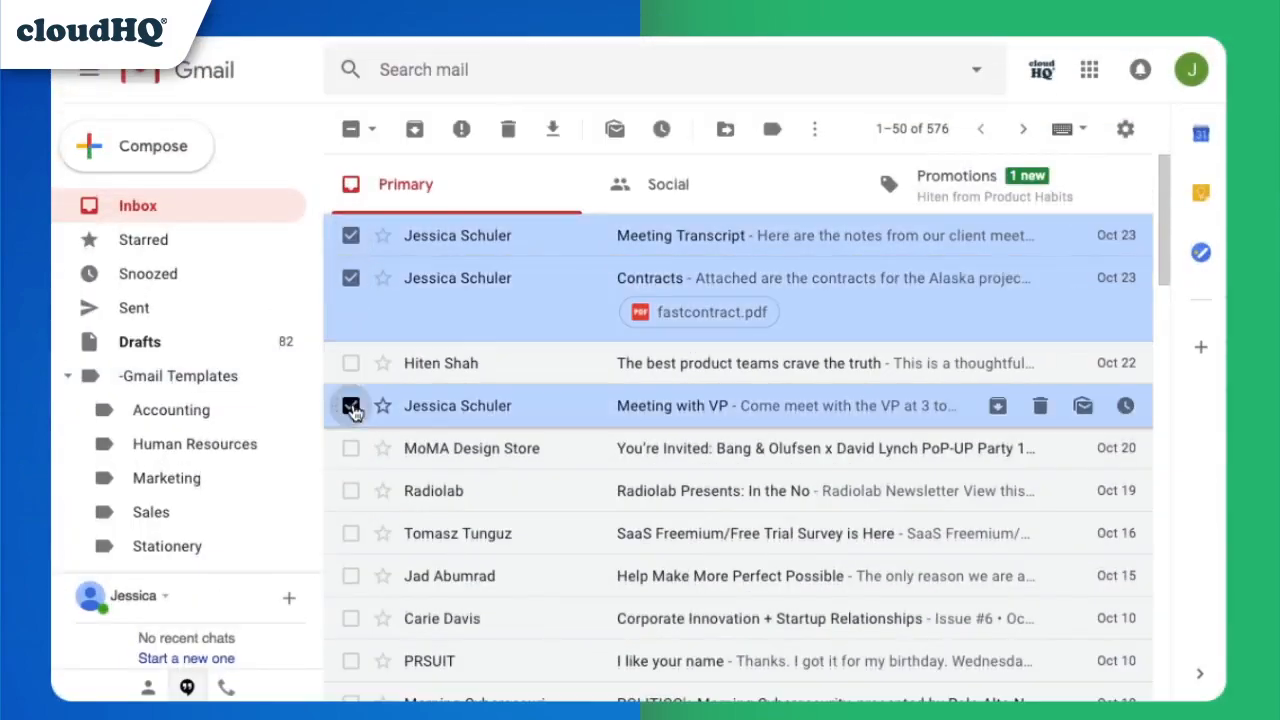
# - Append the three selected emails' full text into a new message body and scroll through it
pyautogui.click(136, 146)
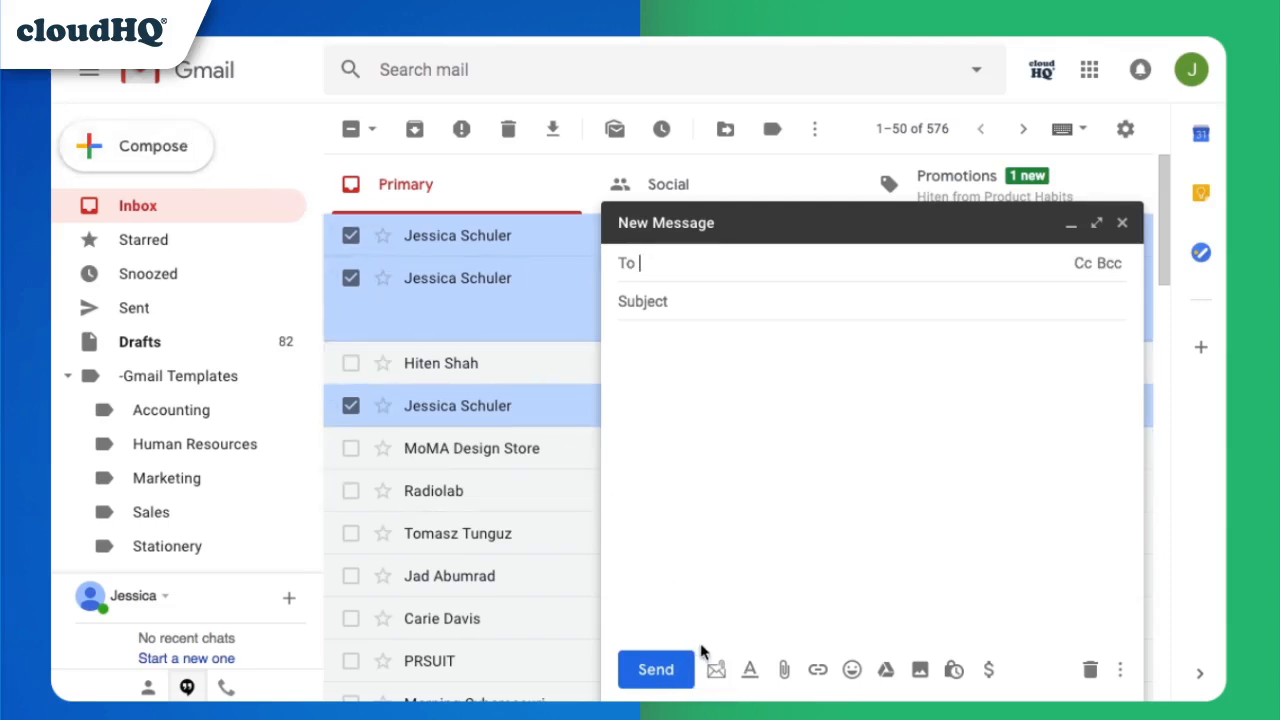
pyautogui.moveTo(716, 670)
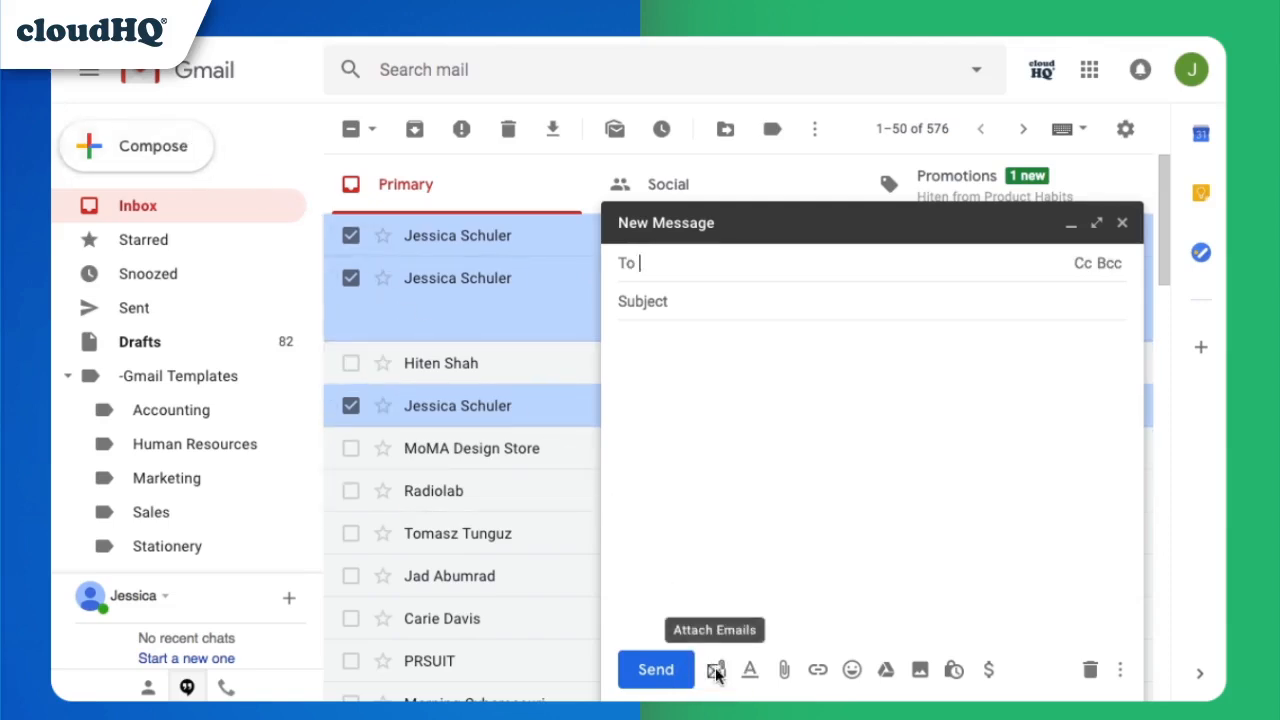
pyautogui.click(716, 670)
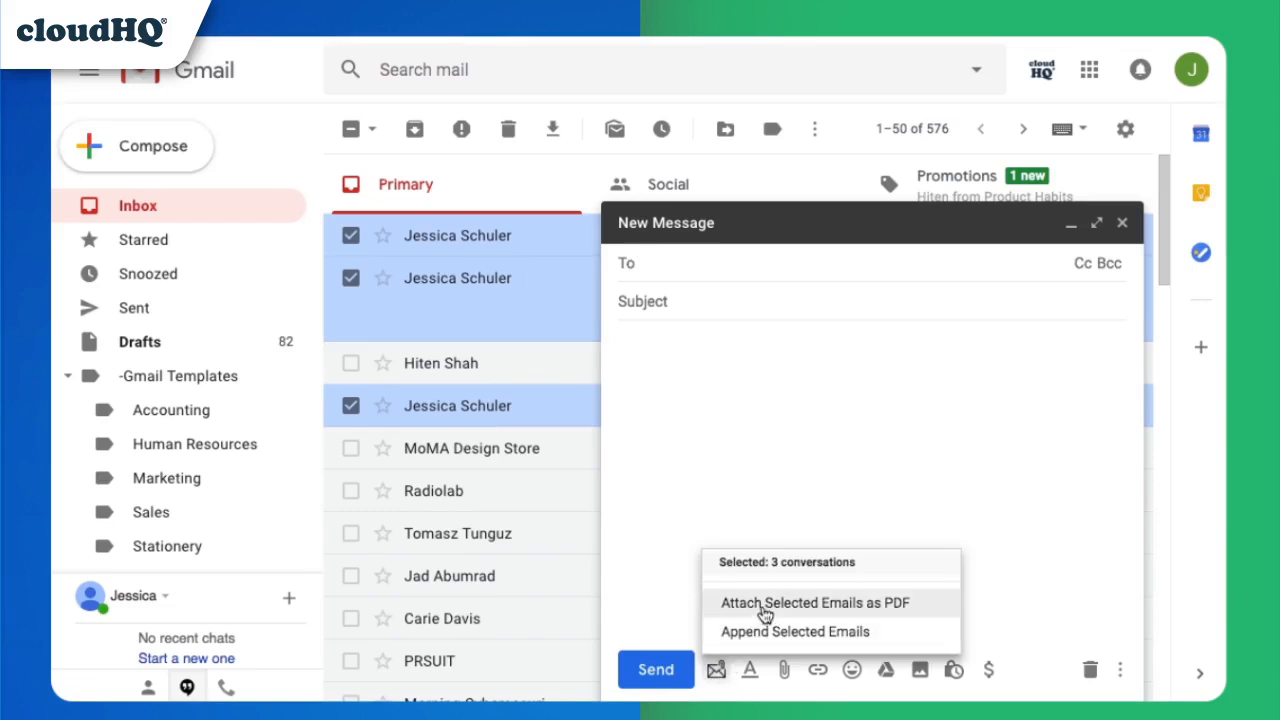
pyautogui.click(794, 604)
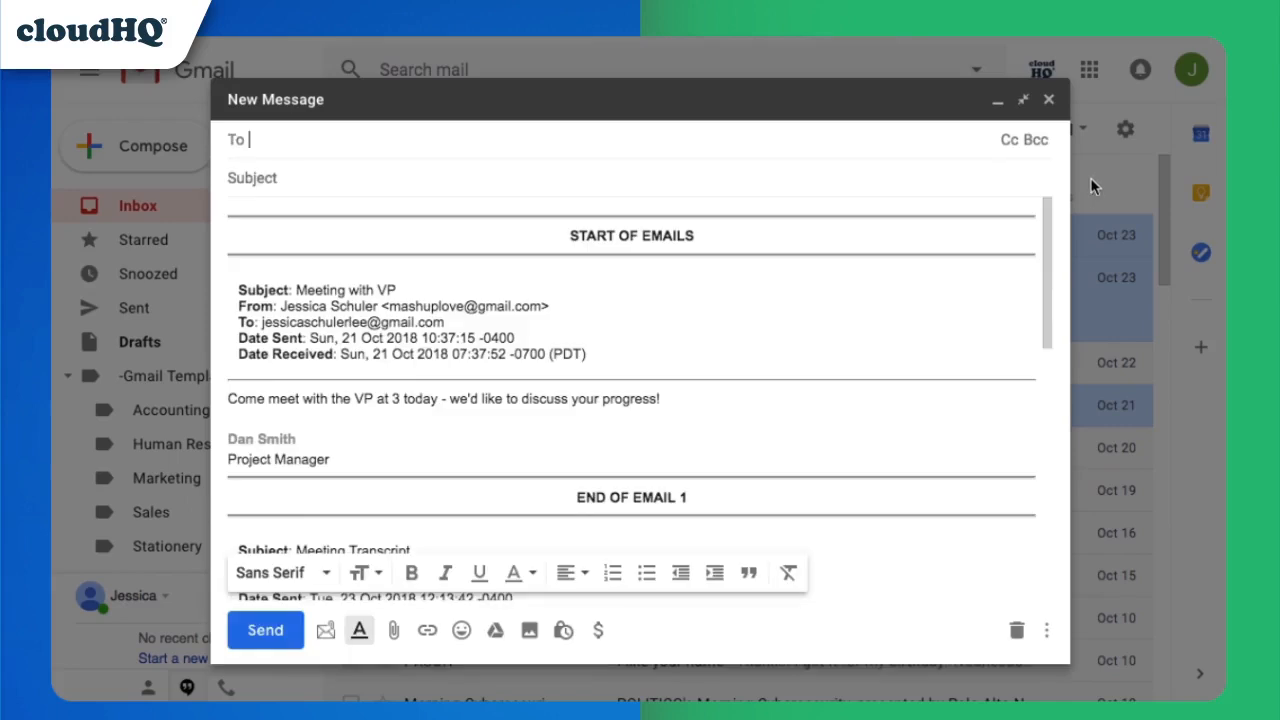
pyautogui.scroll(-3)
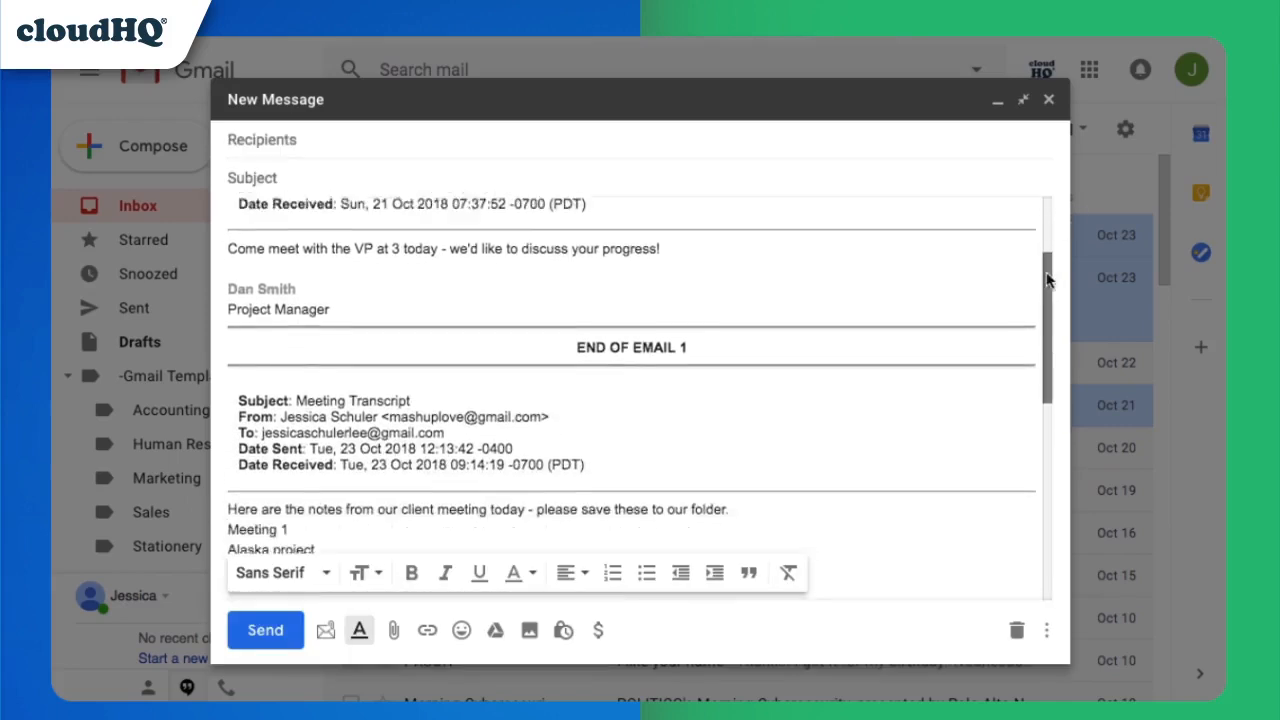
pyautogui.scroll(-3)
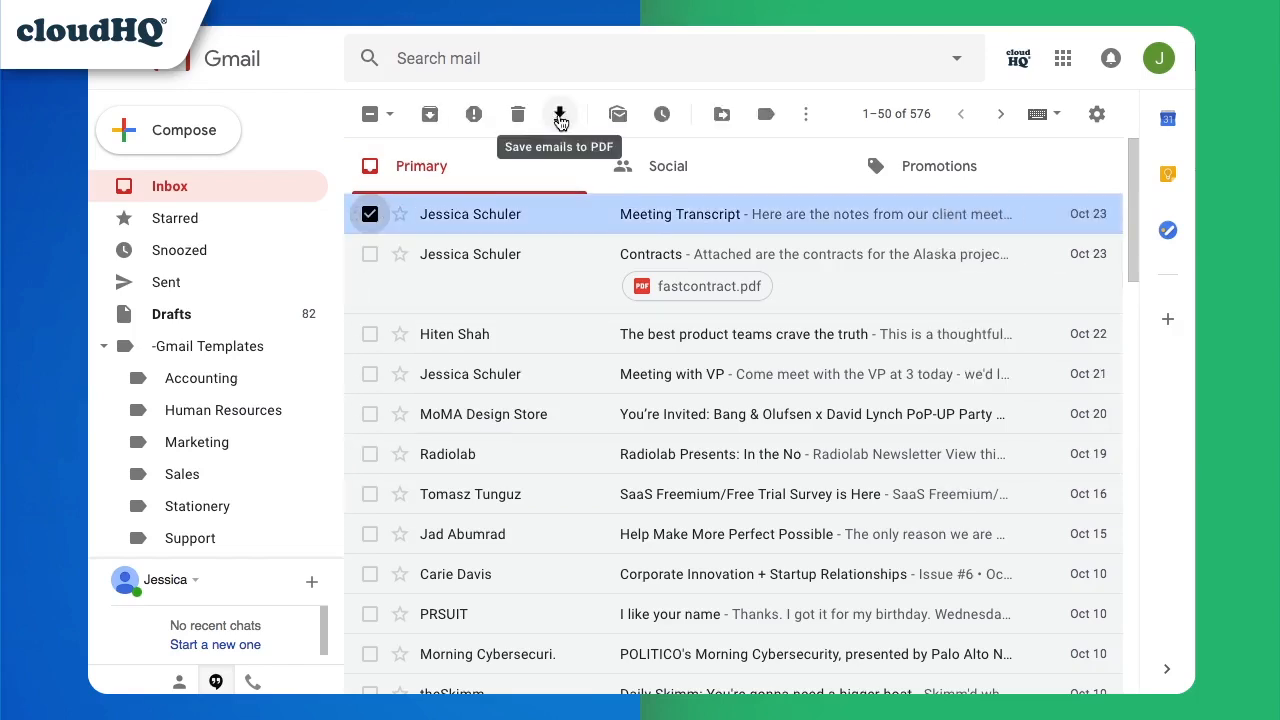
# - Download the Primary inbox's email addresses as a CSV and open the file in a spreadsheet
pyautogui.click(560, 112)
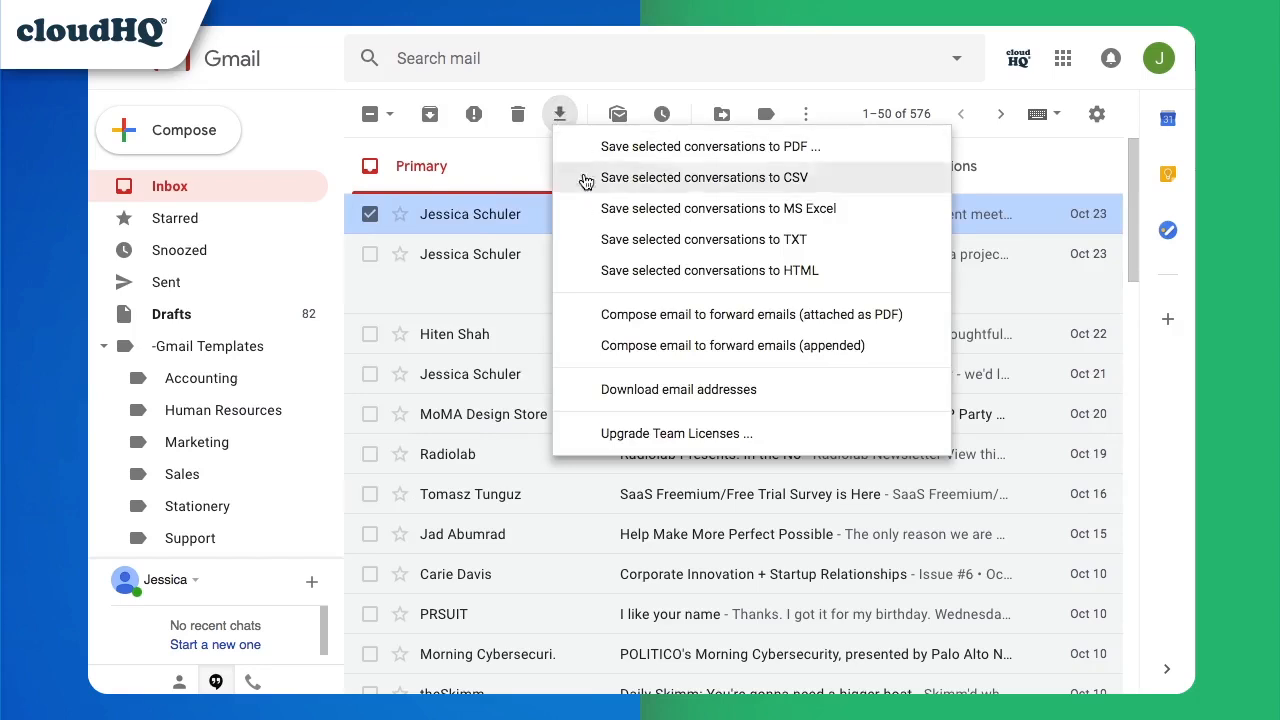
pyautogui.moveTo(658, 400)
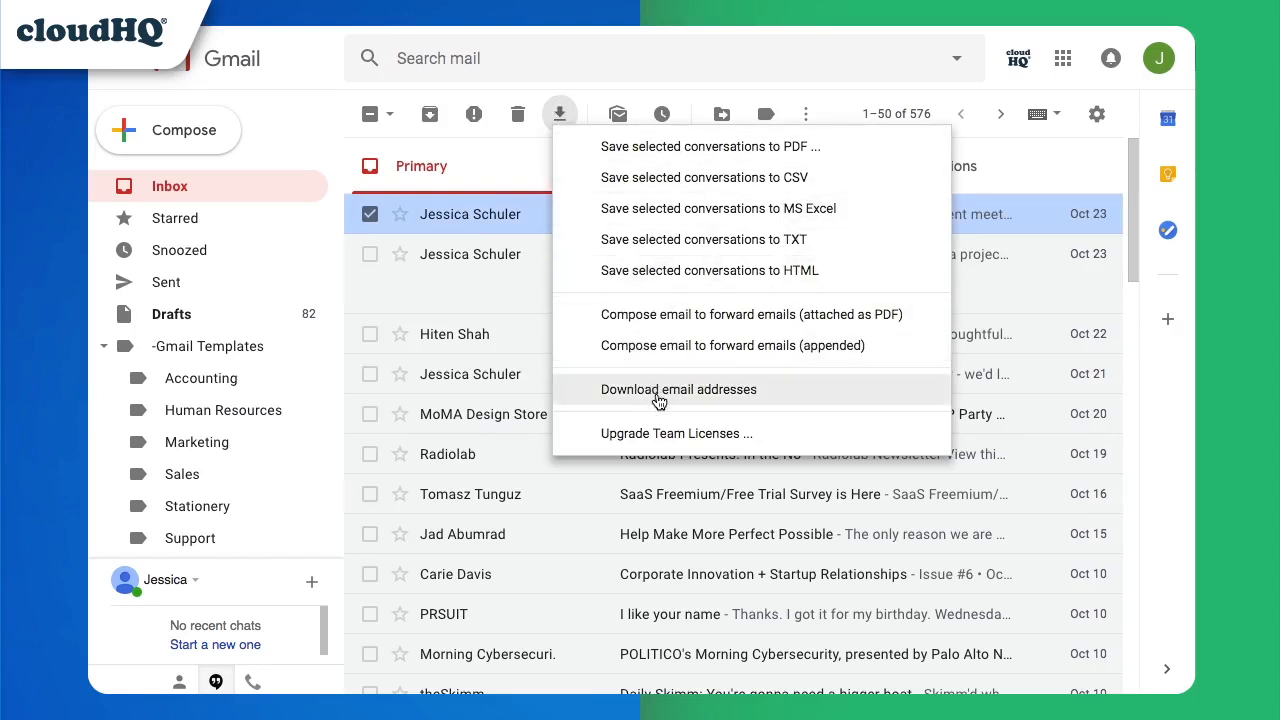
pyautogui.click(678, 388)
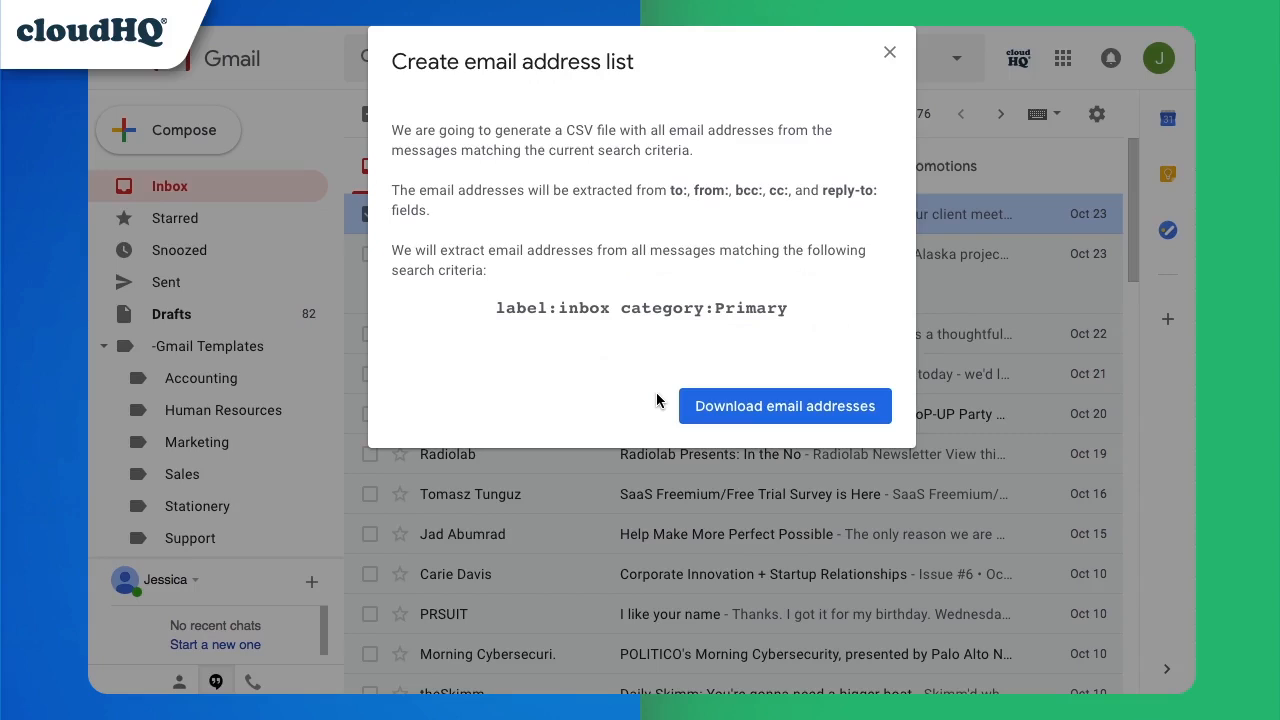
pyautogui.moveTo(796, 420)
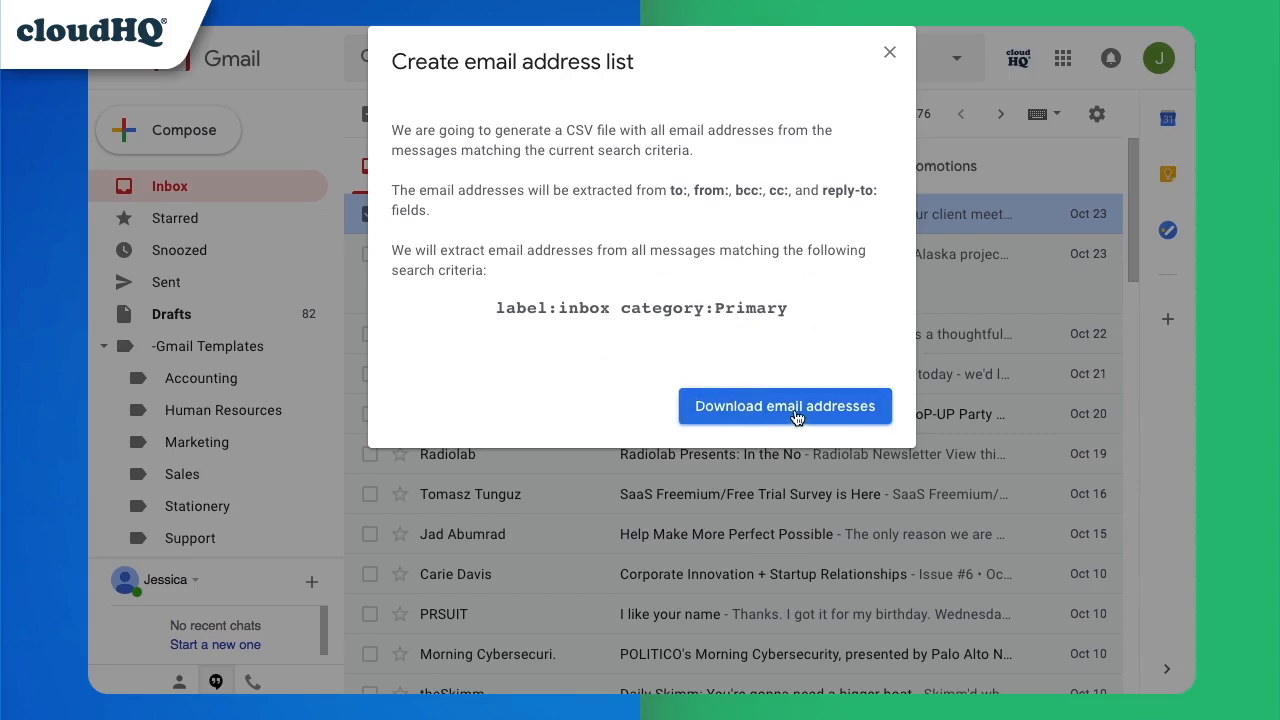
pyautogui.click(784, 406)
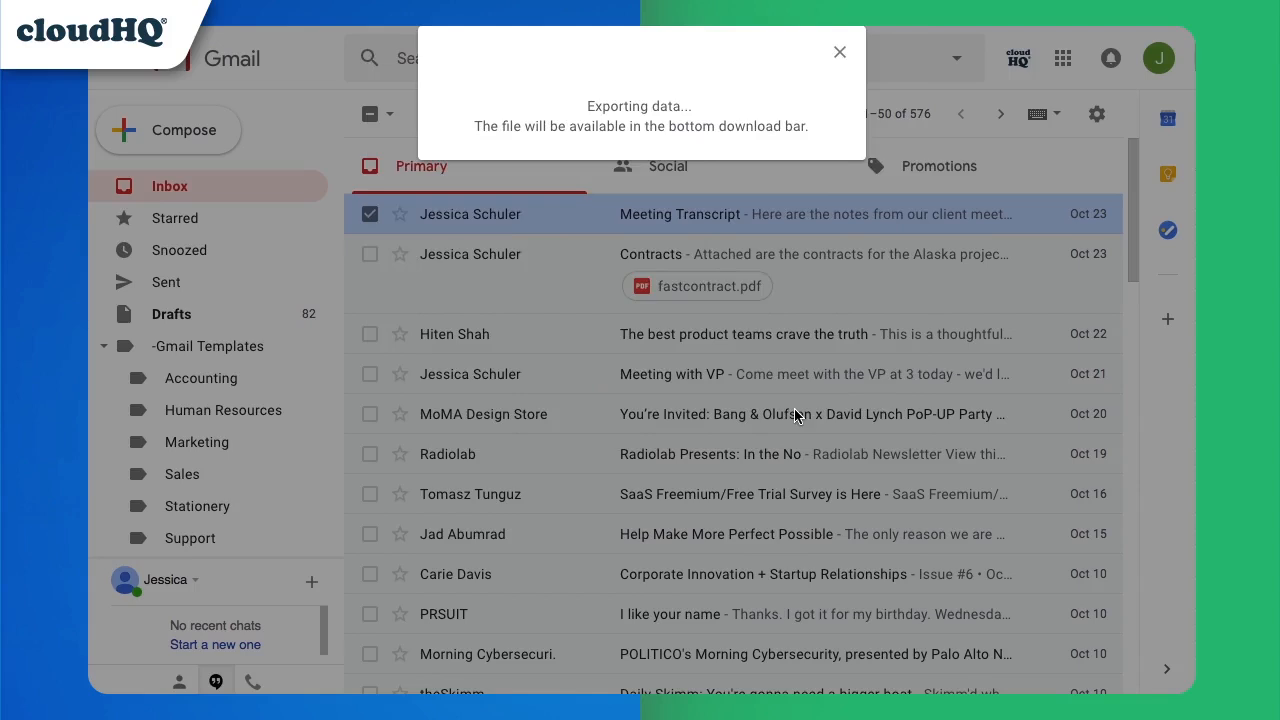
pyautogui.click(840, 52)
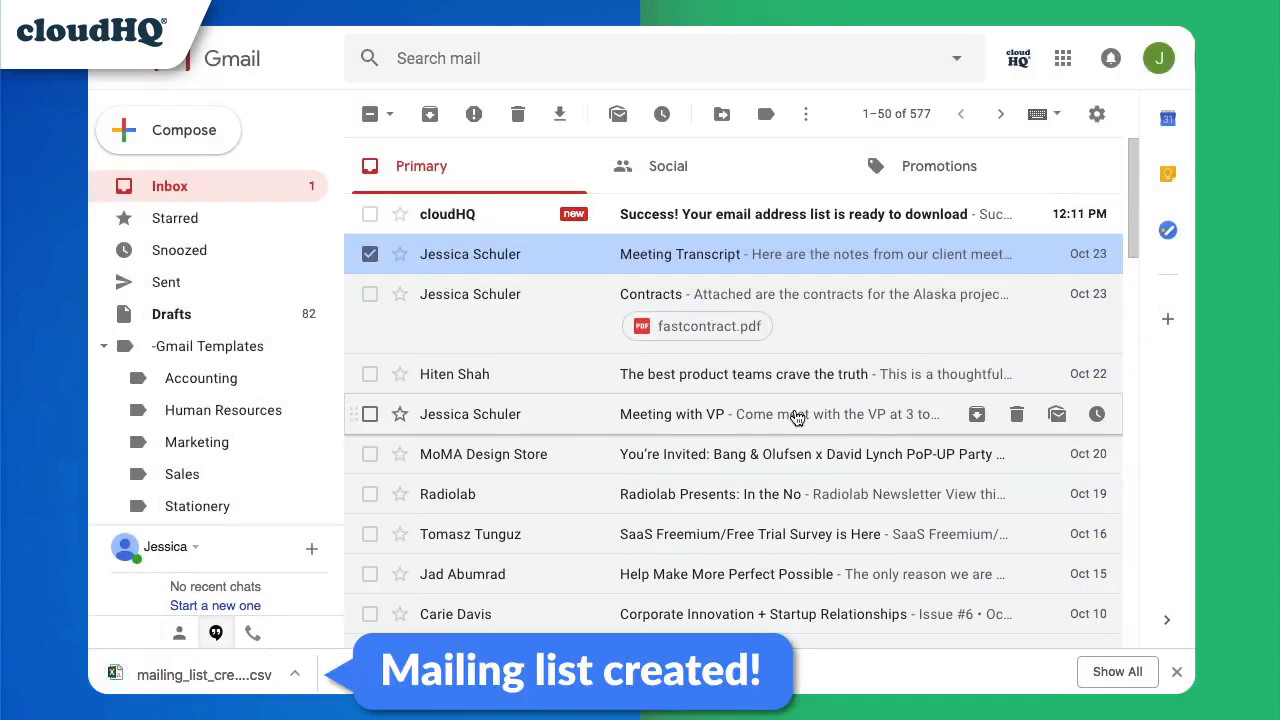
pyautogui.click(204, 676)
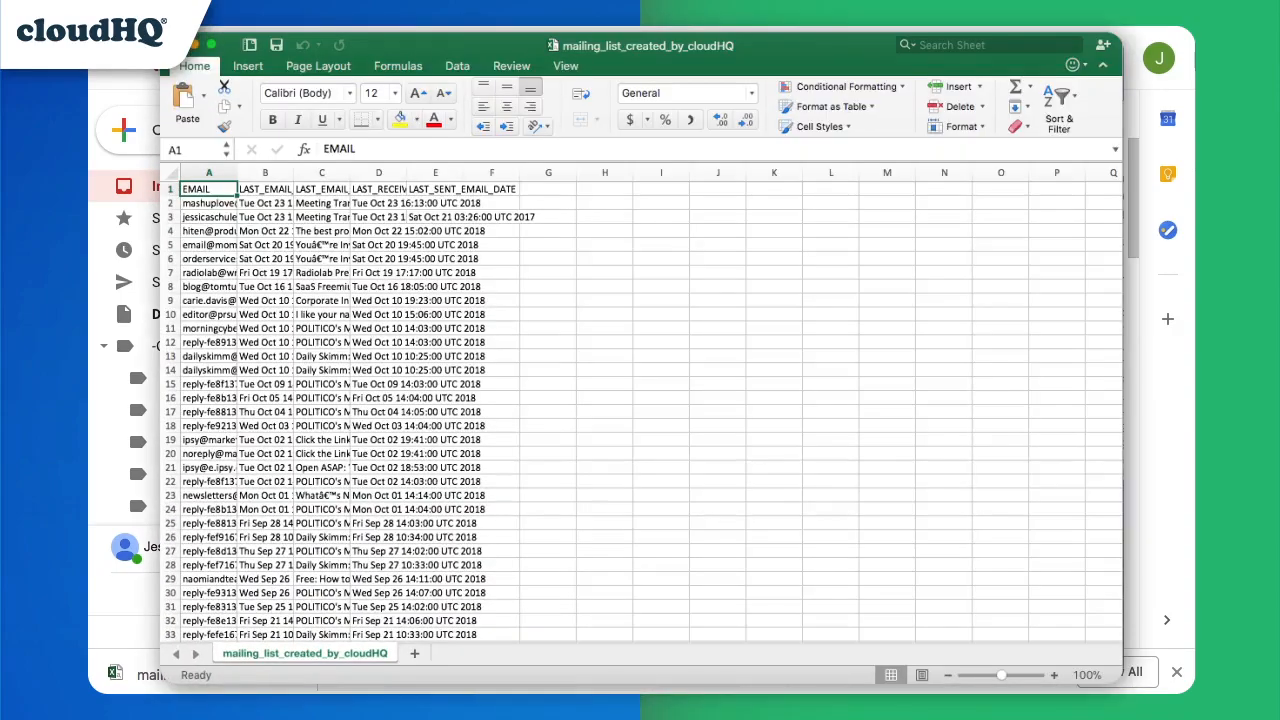